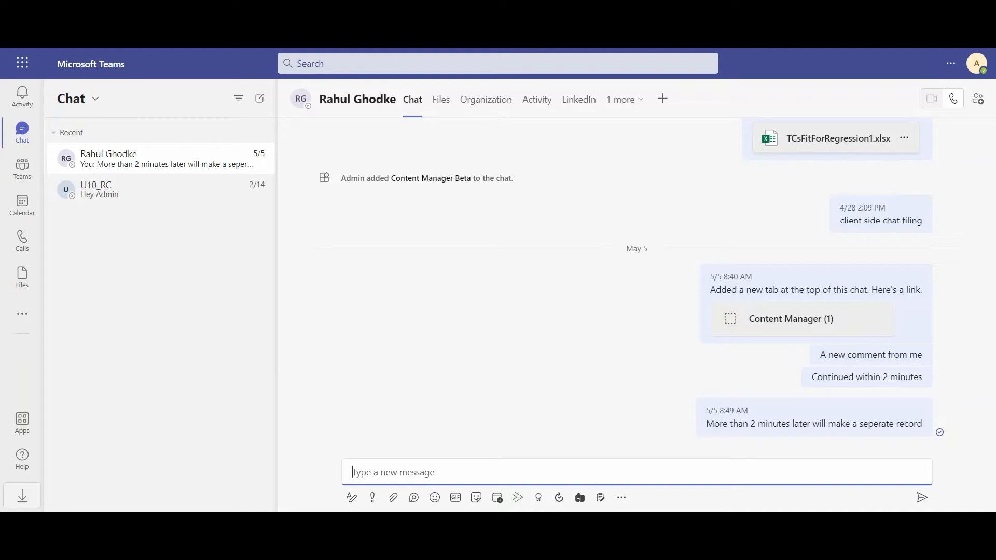
pyautogui.moveTo(22, 133)
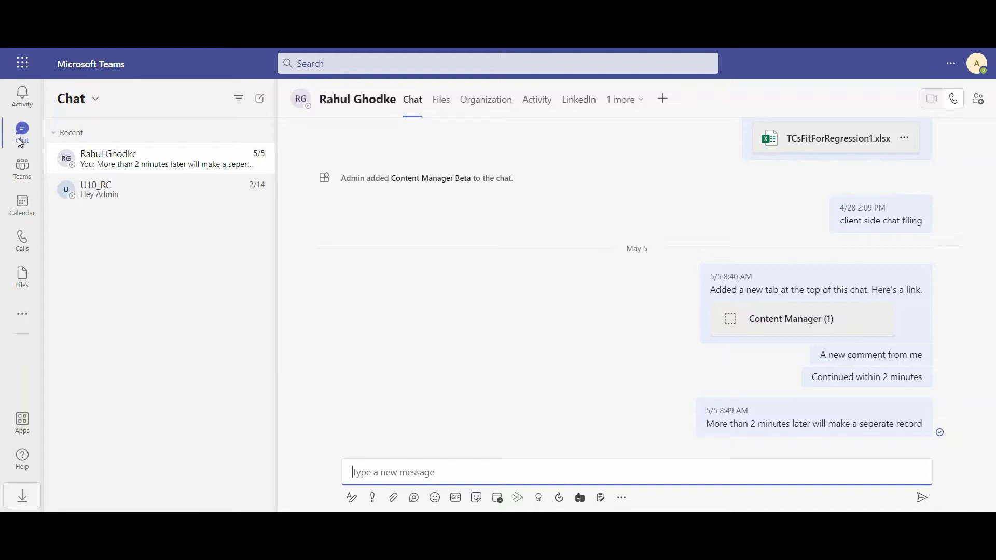
pyautogui.click(21, 169)
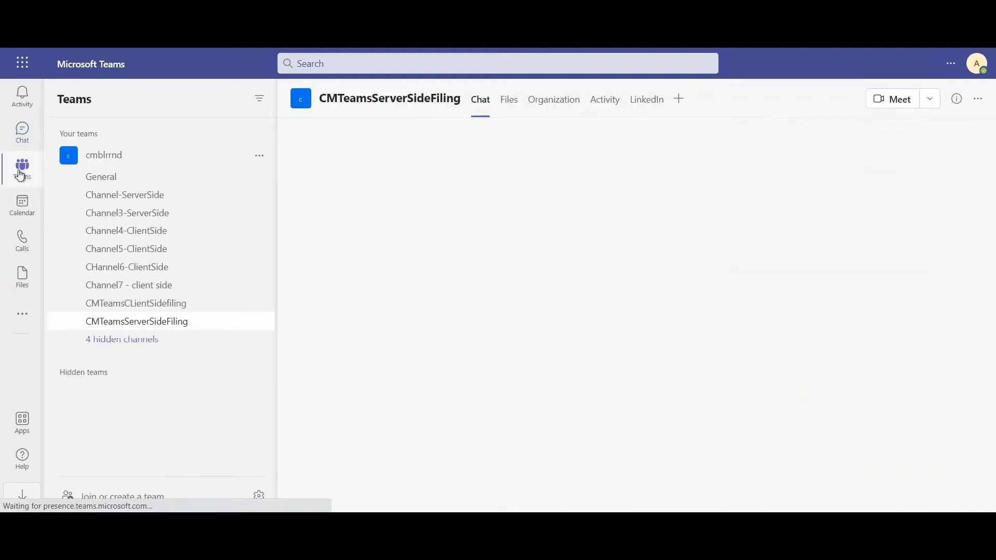
pyautogui.click(594, 99)
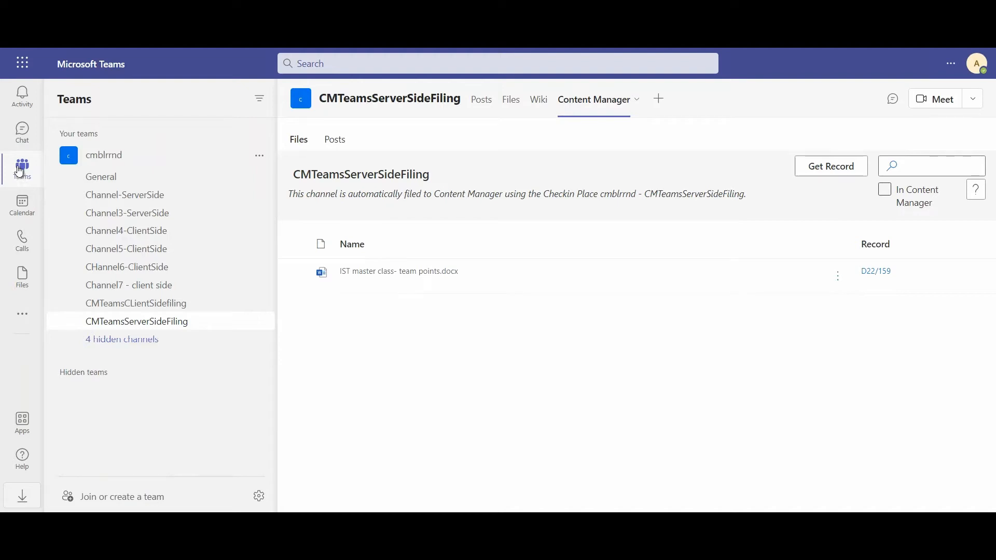
pyautogui.click(22, 131)
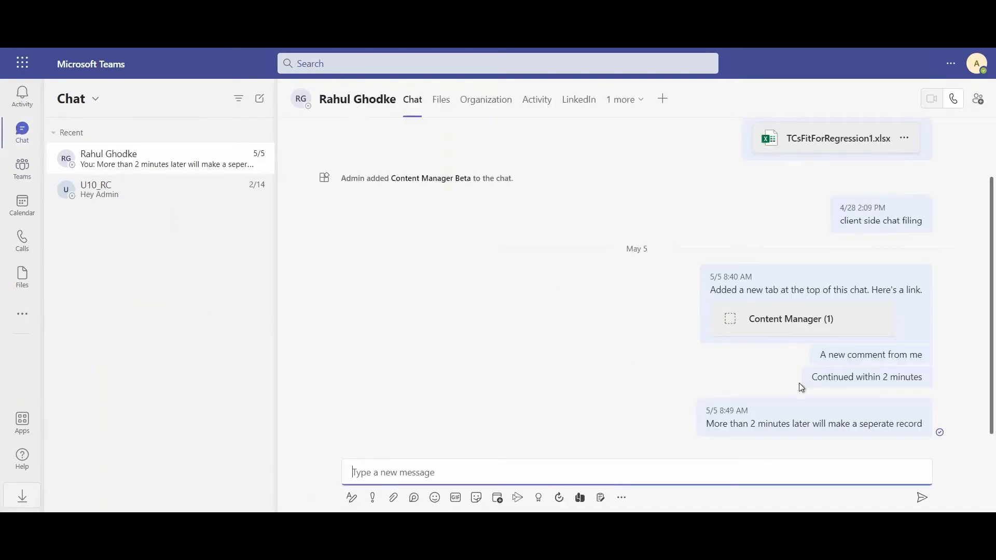
pyautogui.moveTo(605, 323)
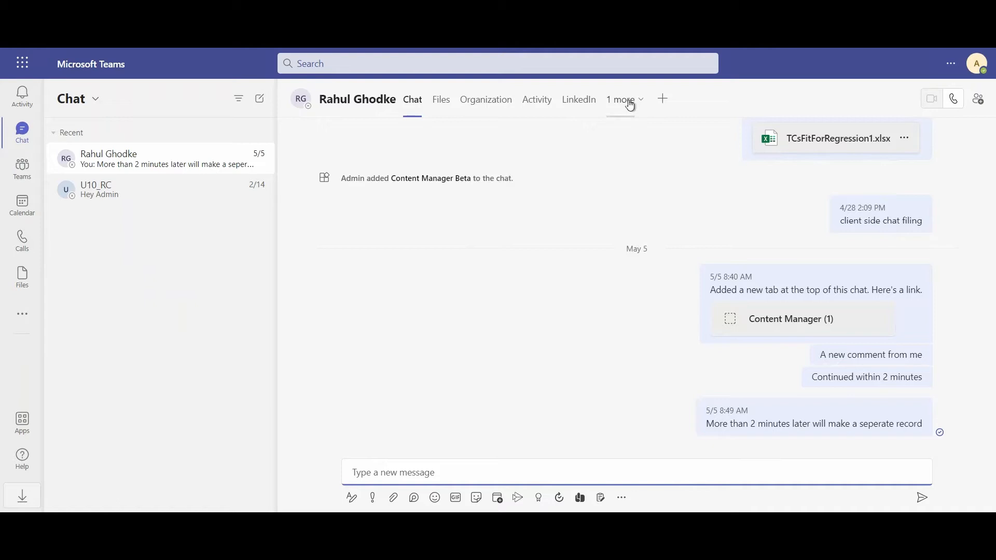
pyautogui.click(622, 99)
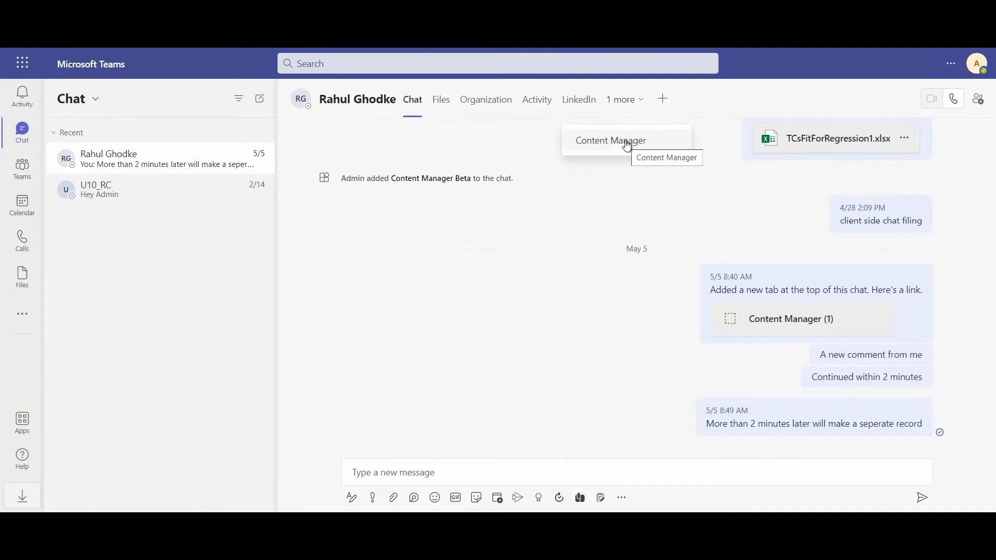
pyautogui.click(609, 140)
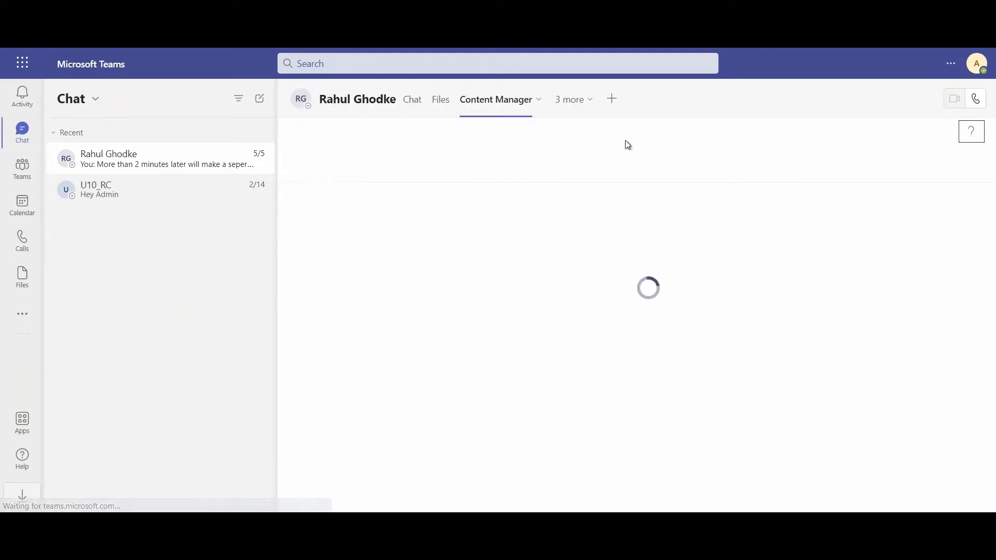
pyautogui.click(496, 99)
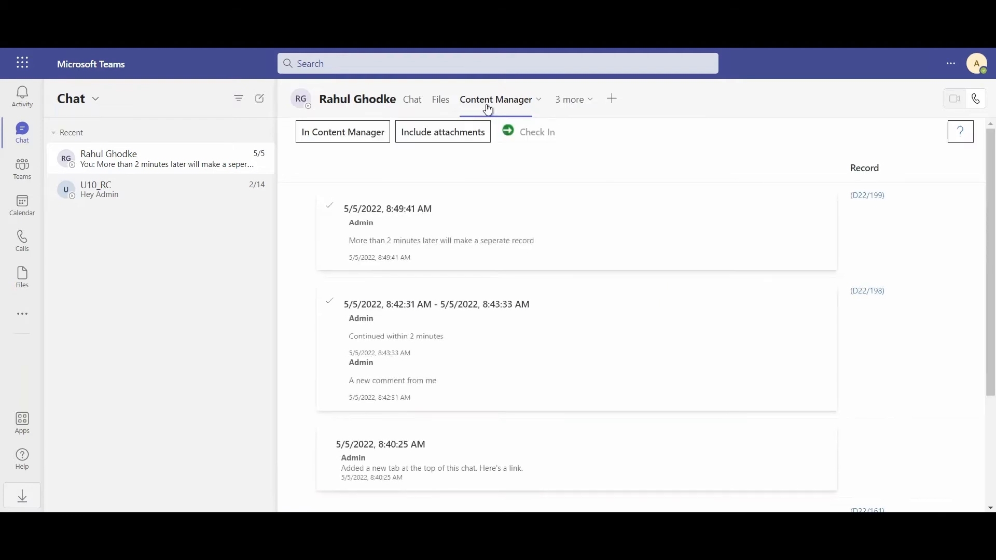
pyautogui.moveTo(496, 100)
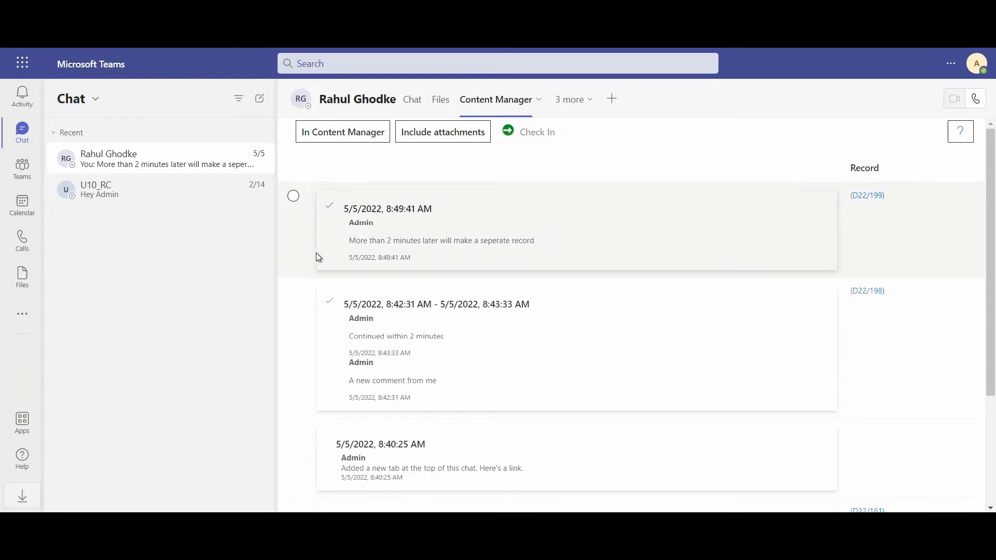
pyautogui.moveTo(359, 226)
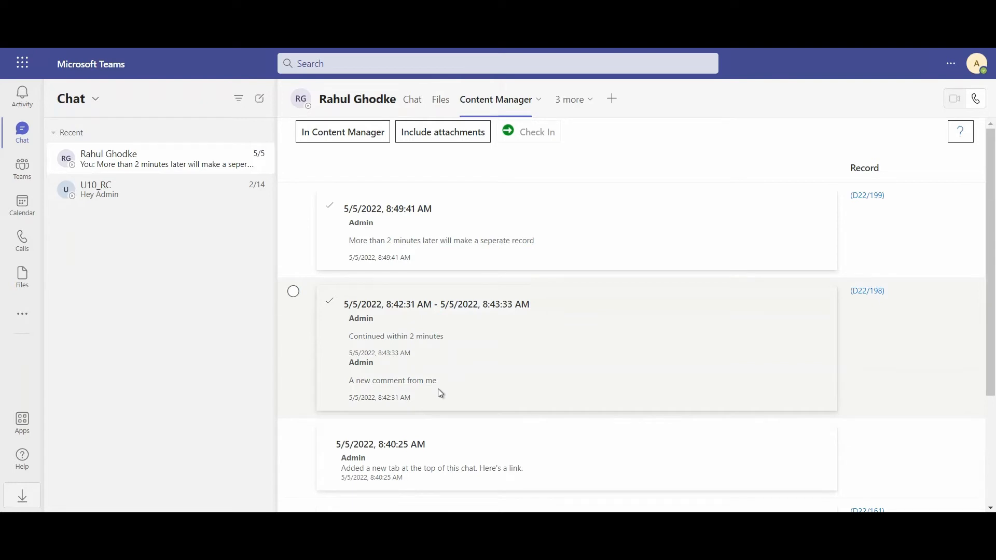
pyautogui.moveTo(374, 304)
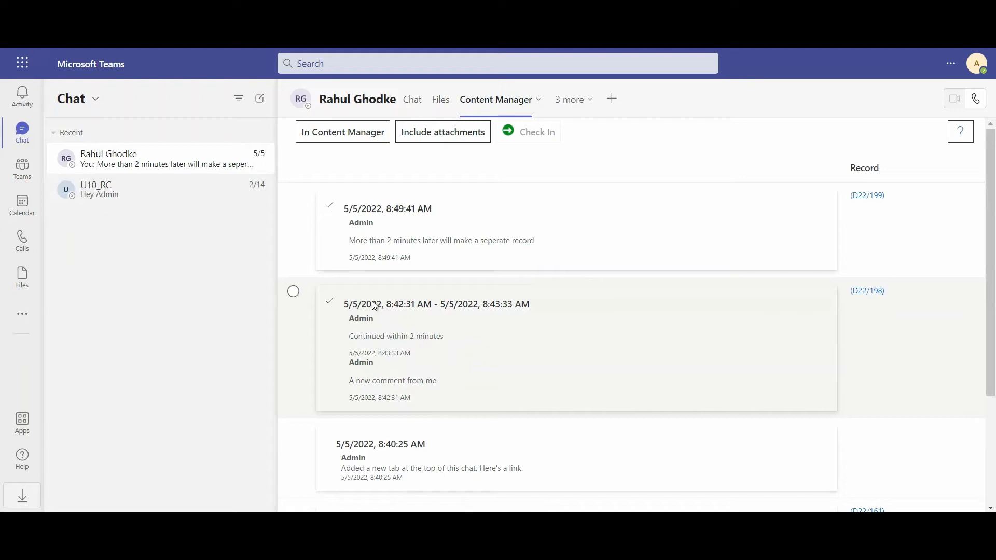
pyautogui.moveTo(326, 266)
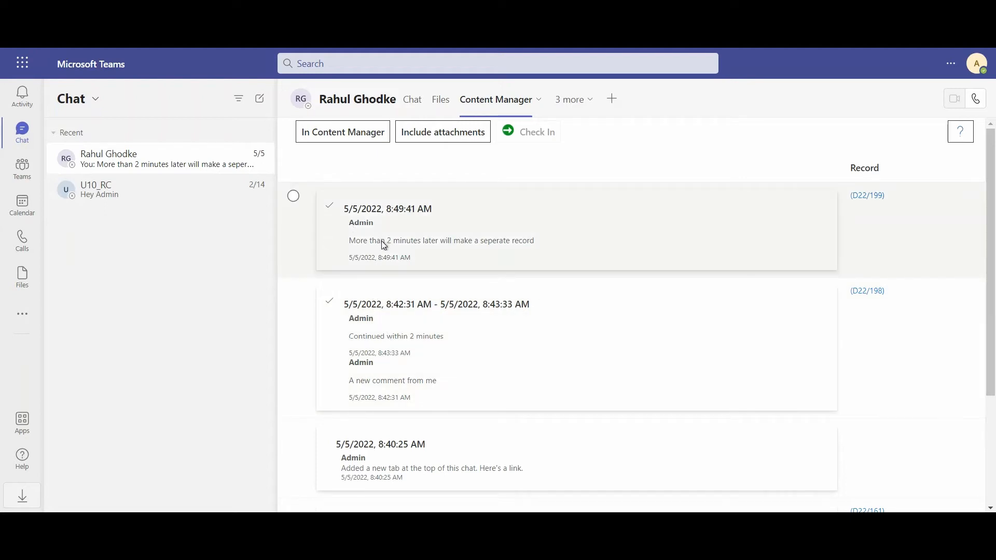
pyautogui.moveTo(425, 249)
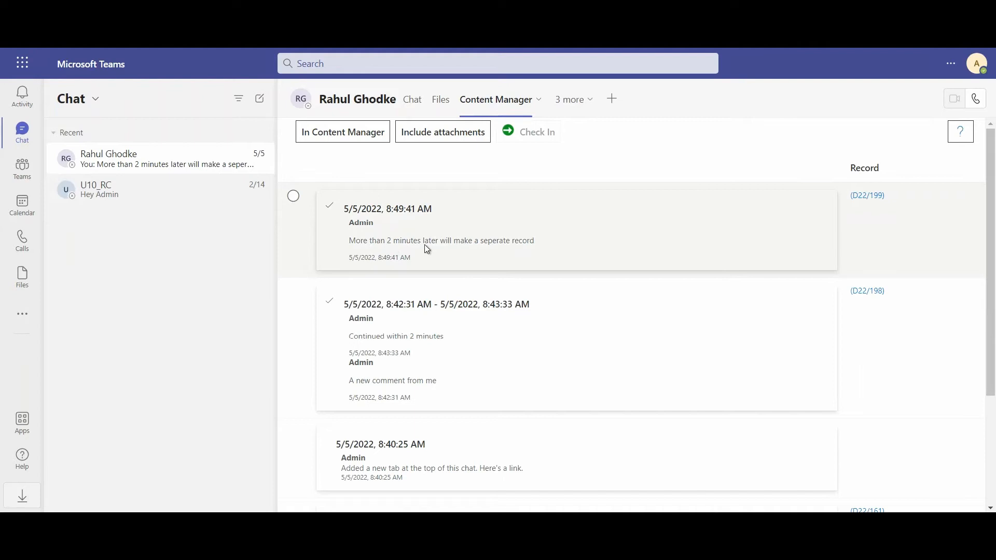
pyautogui.moveTo(530, 255)
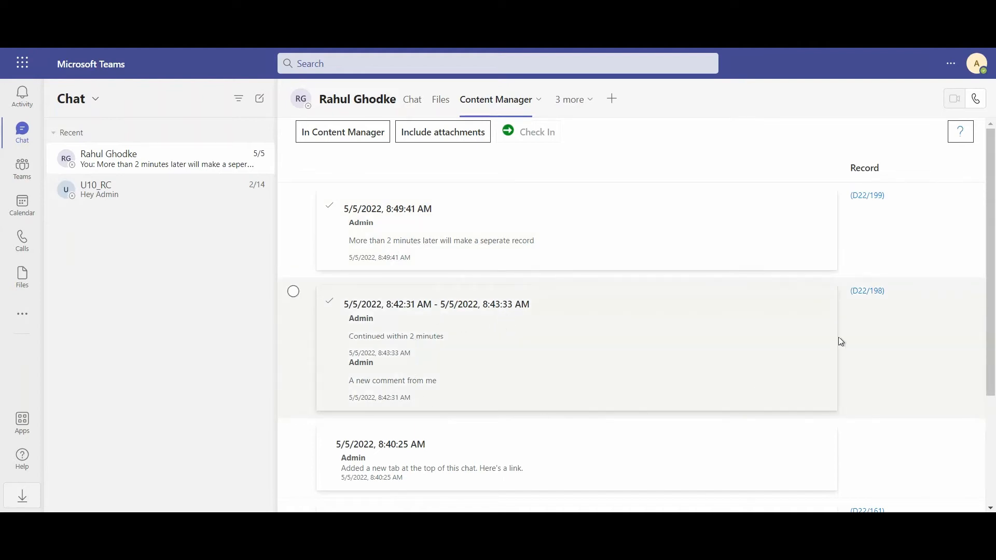
pyautogui.moveTo(868, 291)
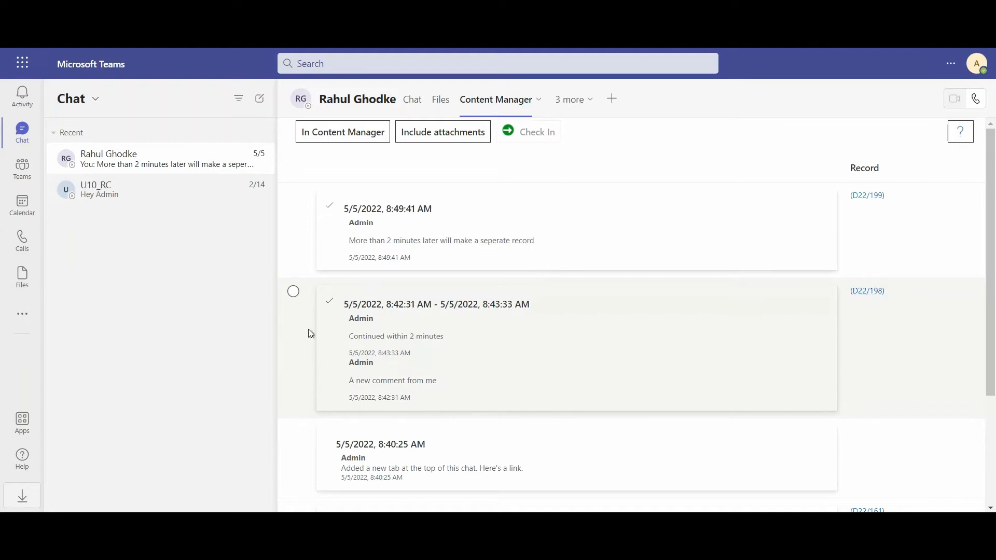
pyautogui.moveTo(412, 155)
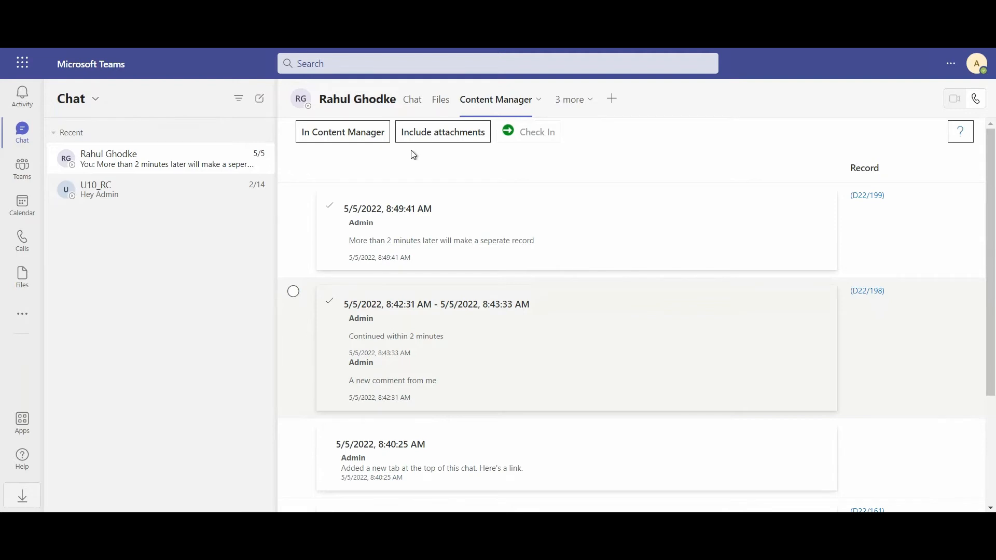
# Send Rahul the message 'Hi Rahul, any update on that contract'
pyautogui.click(411, 99)
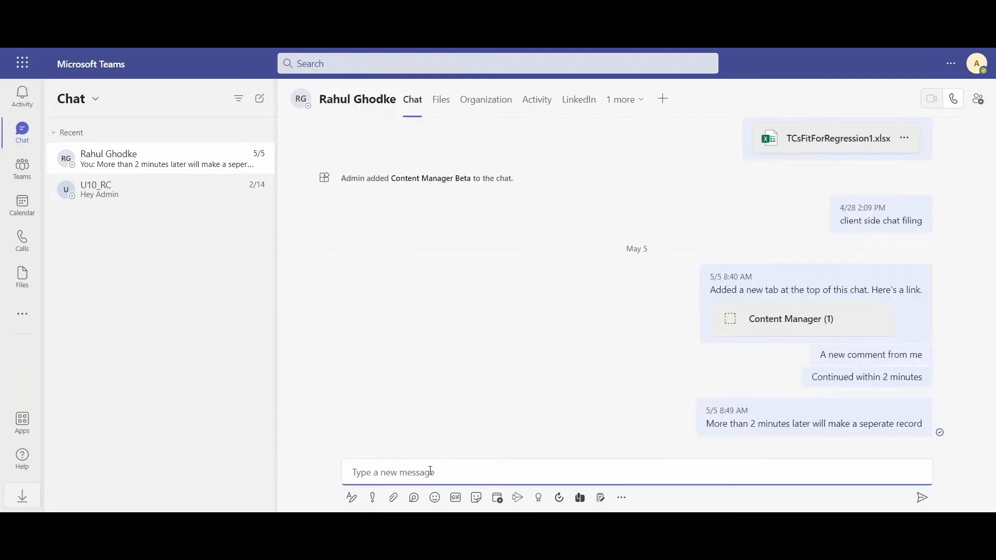
pyautogui.write('Hi Rahul')
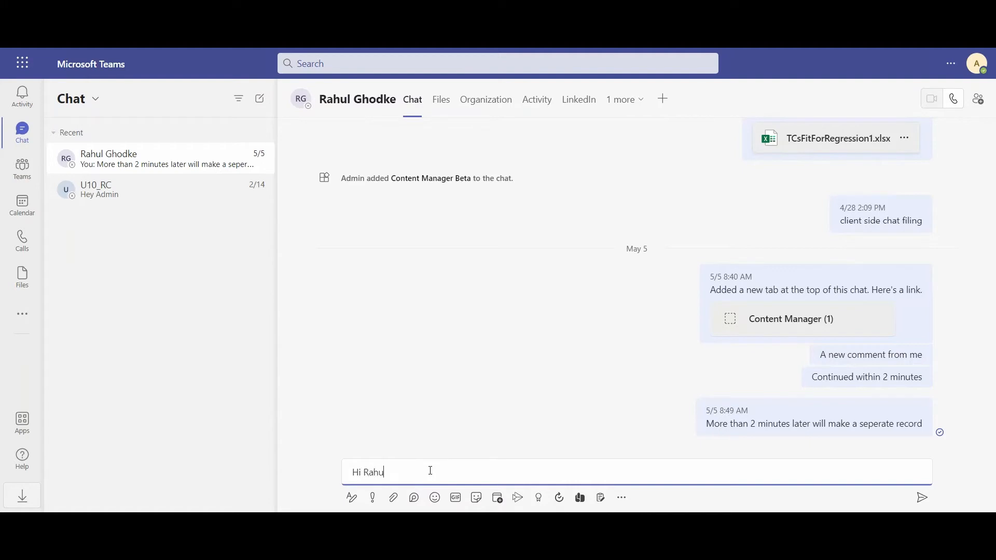
pyautogui.write('l, any update')
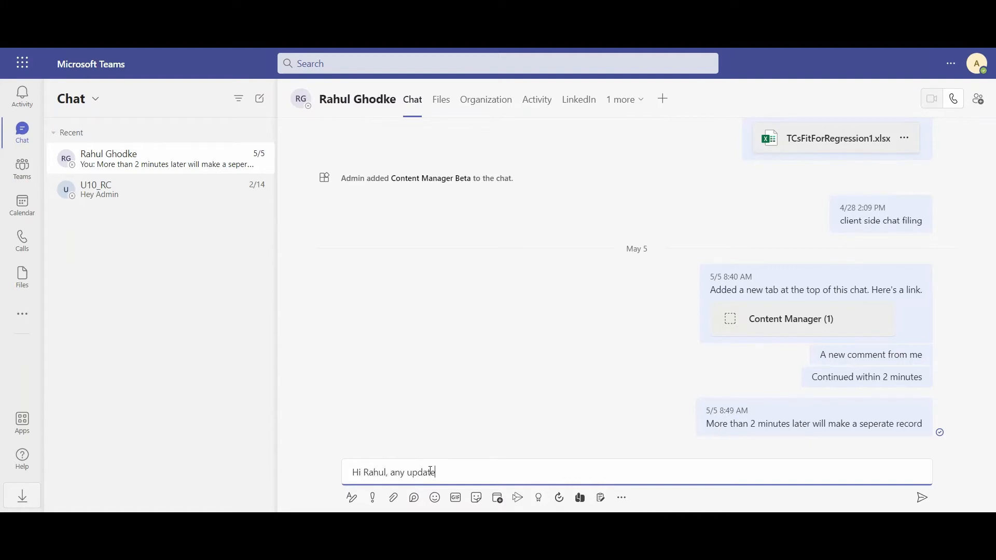
pyautogui.write('on that contract')
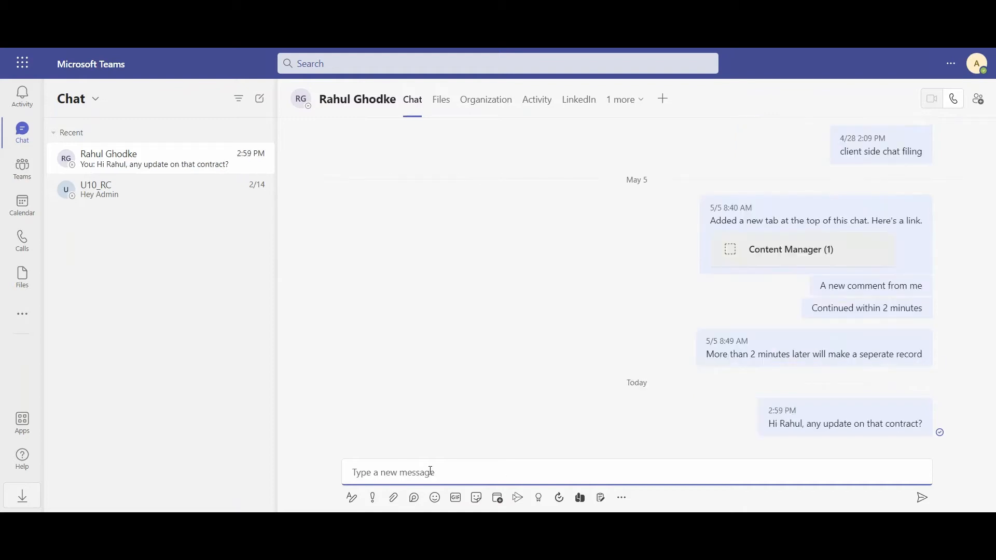
pyautogui.moveTo(646, 374)
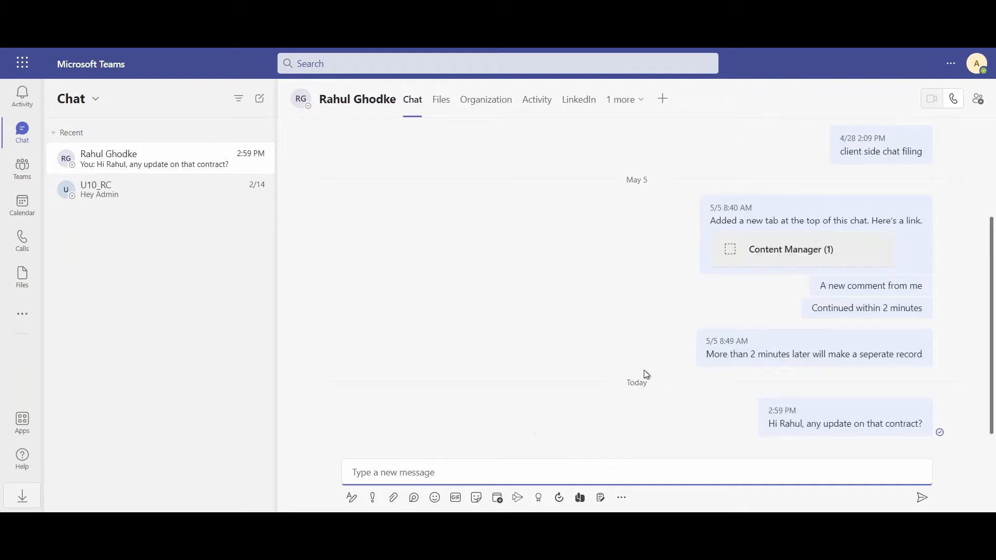
# Check in the June 14 contract message with the Personal Data style as record D22/200
pyautogui.click(621, 99)
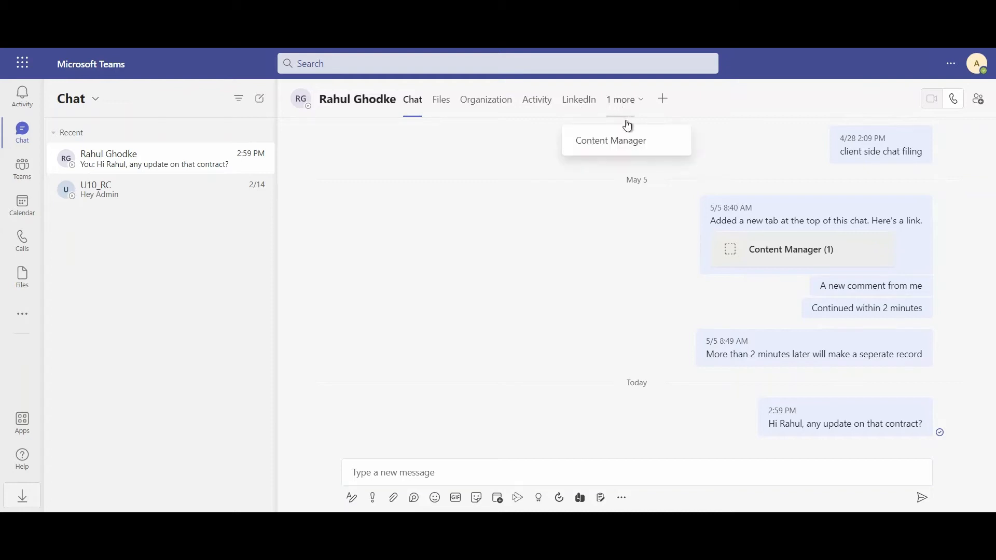
pyautogui.click(610, 141)
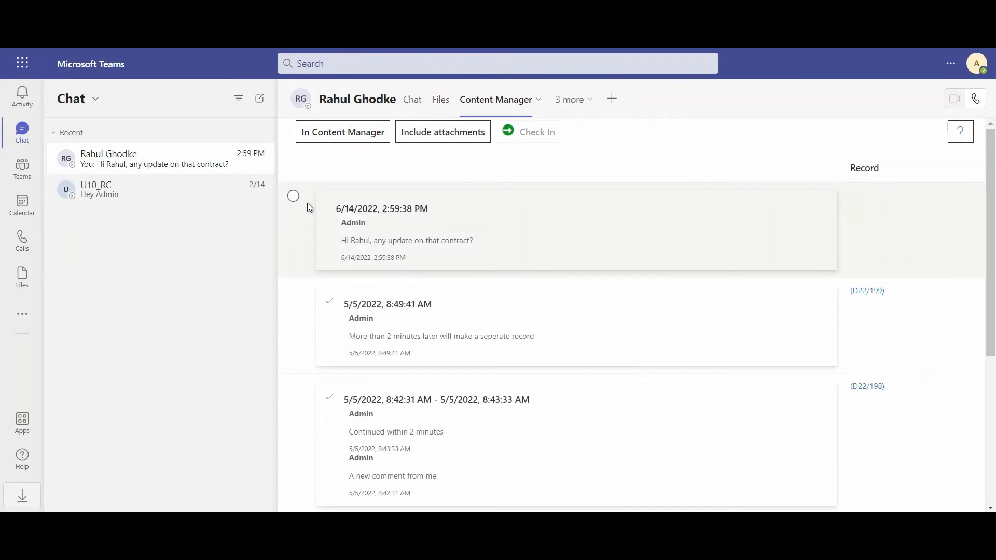
pyautogui.moveTo(423, 223)
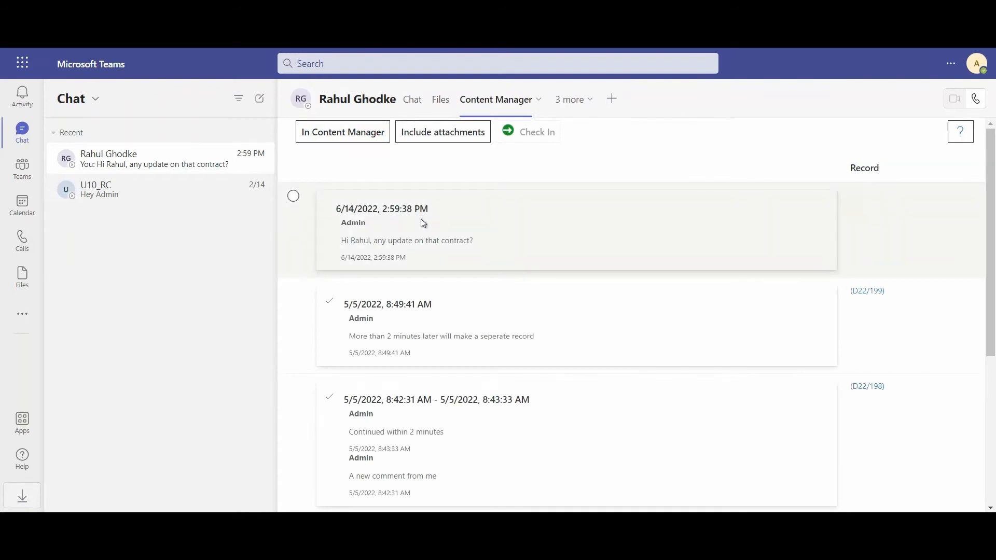
pyautogui.moveTo(876, 180)
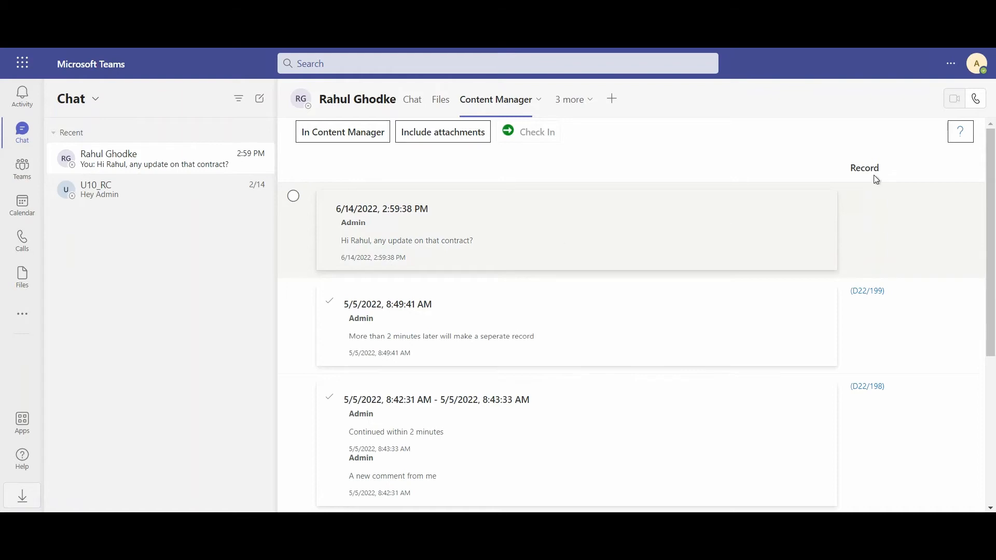
pyautogui.moveTo(295, 197)
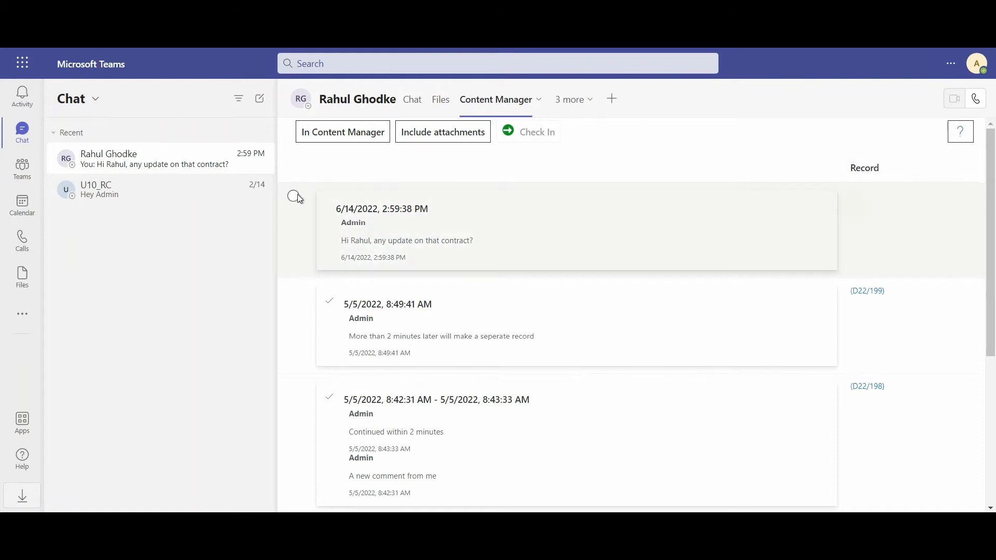
pyautogui.click(294, 196)
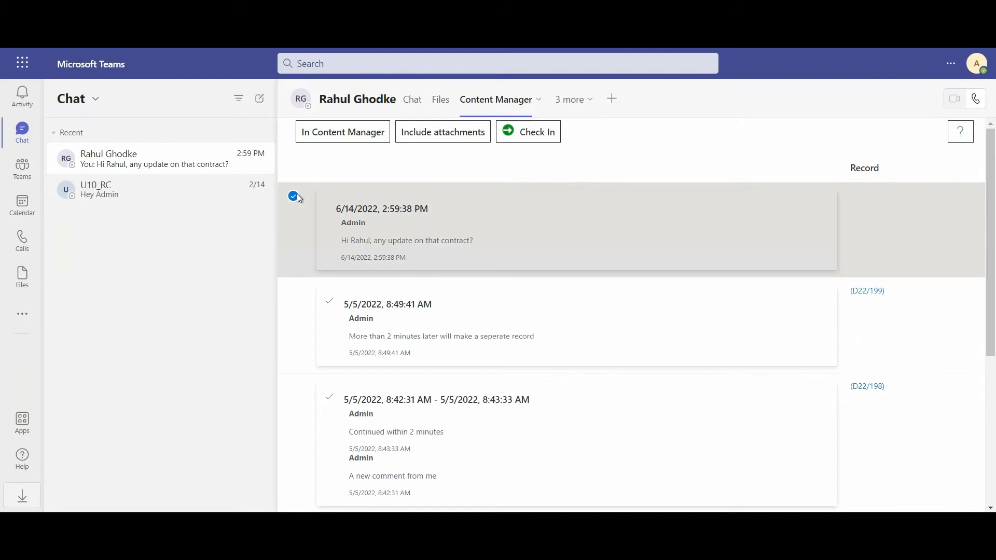
pyautogui.click(535, 133)
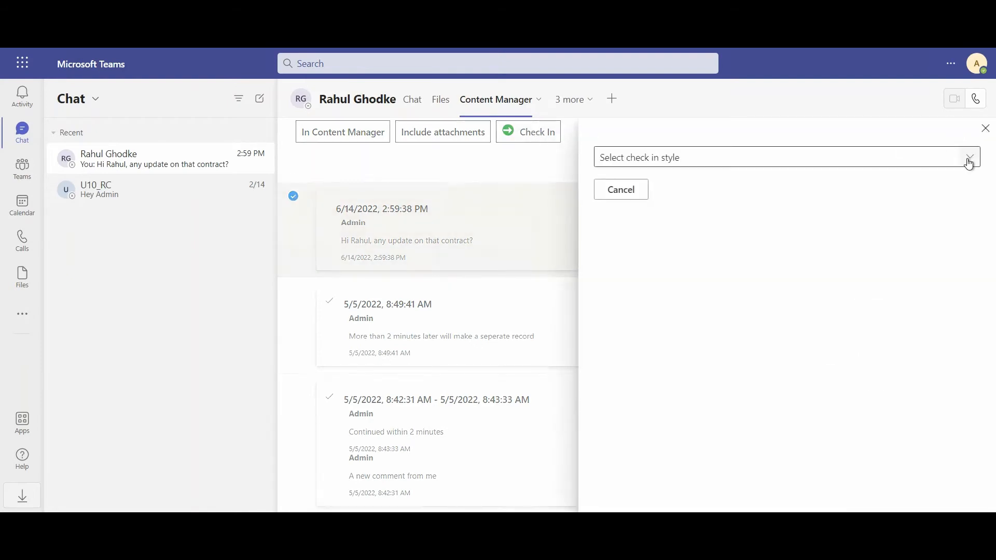
pyautogui.click(968, 156)
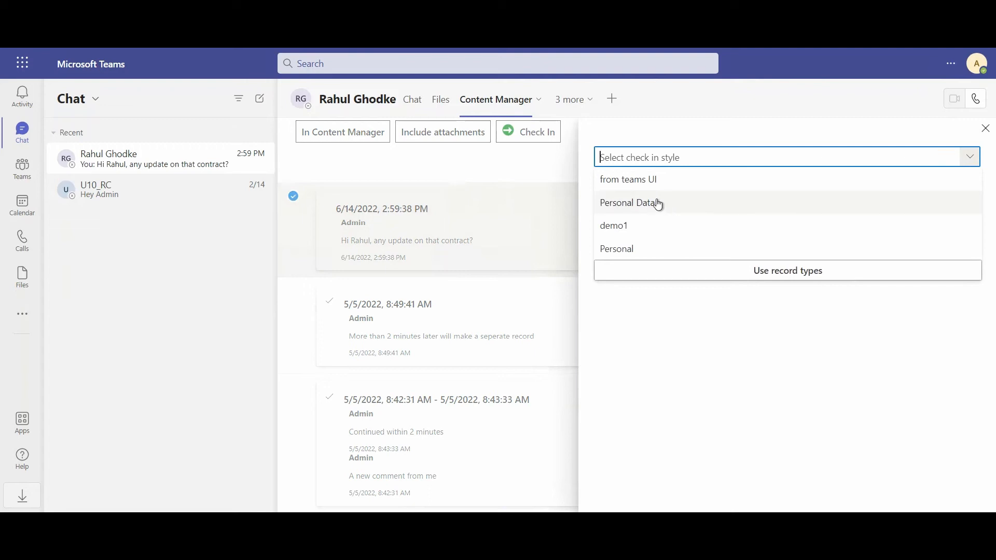
pyautogui.click(631, 203)
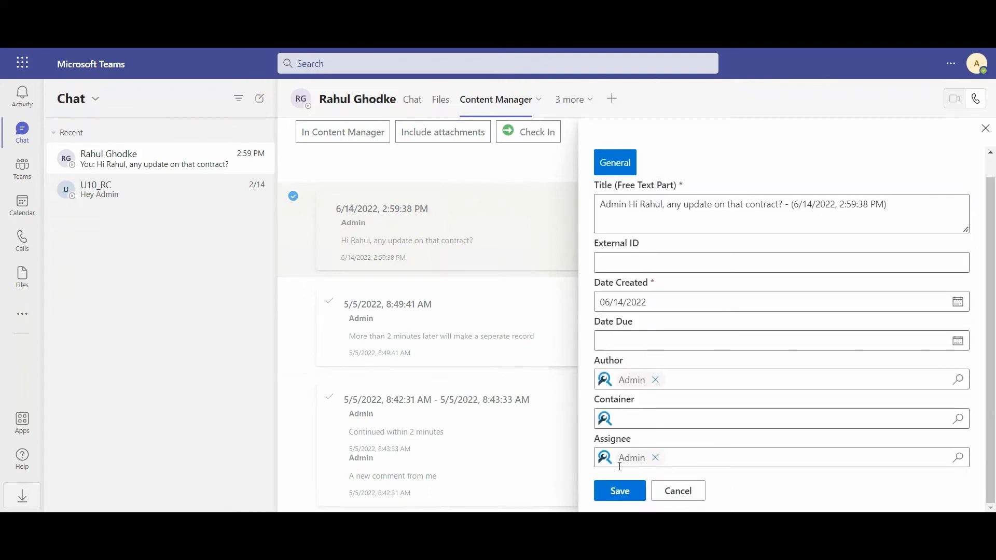
pyautogui.click(619, 490)
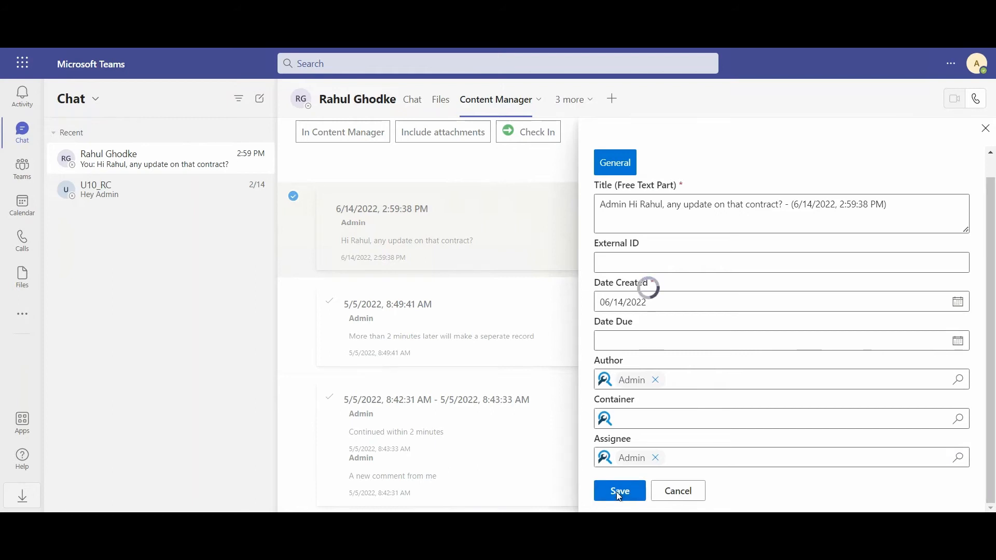
pyautogui.click(618, 490)
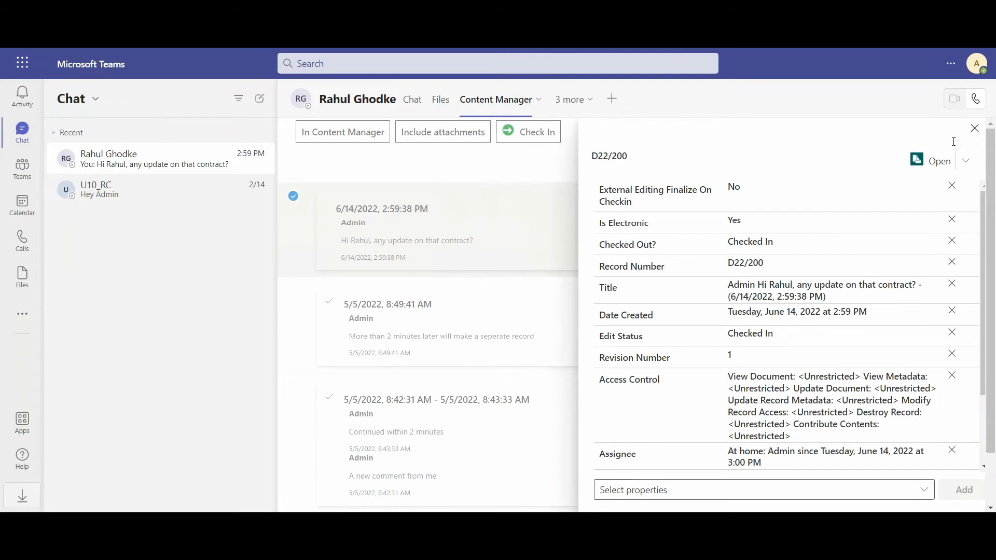
pyautogui.click(974, 127)
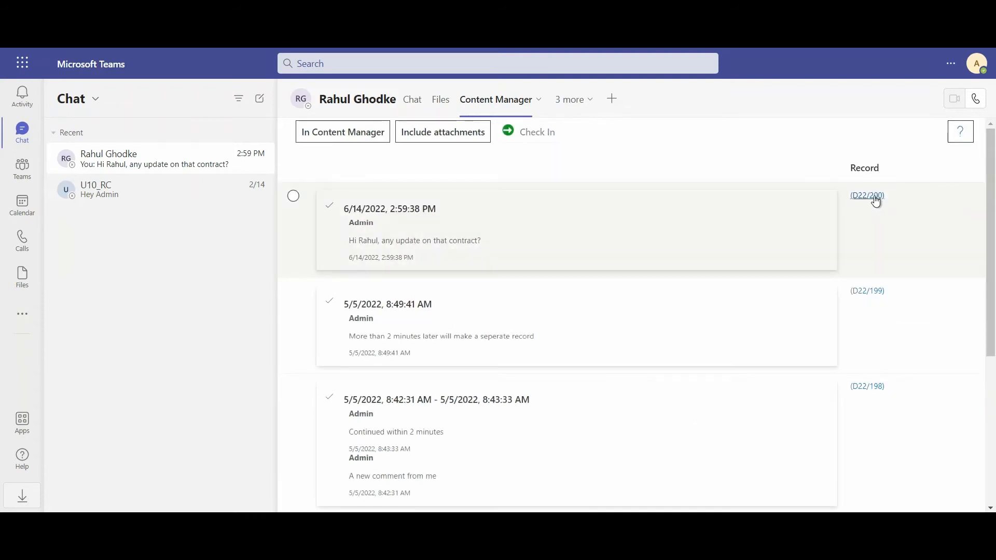
pyautogui.click(569, 99)
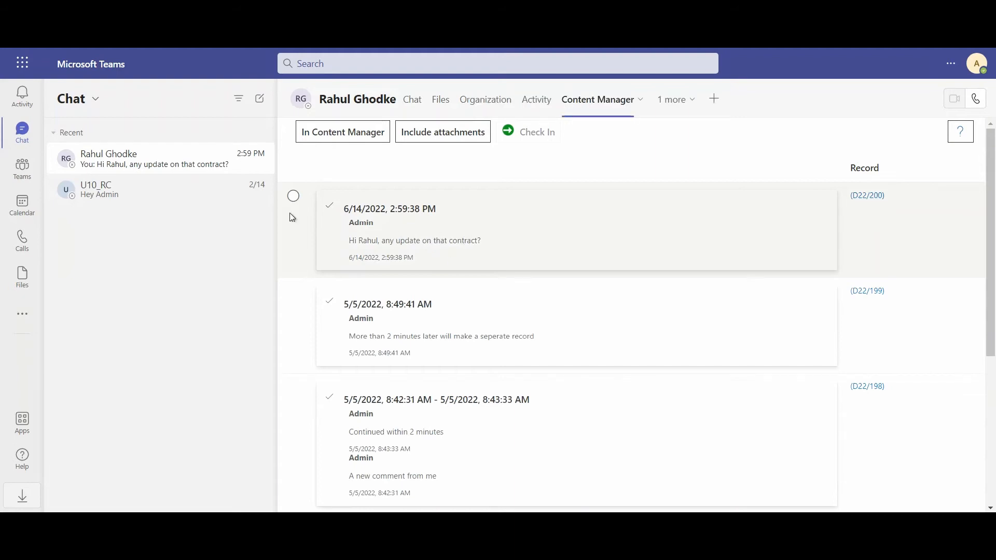
pyautogui.moveTo(234, 173)
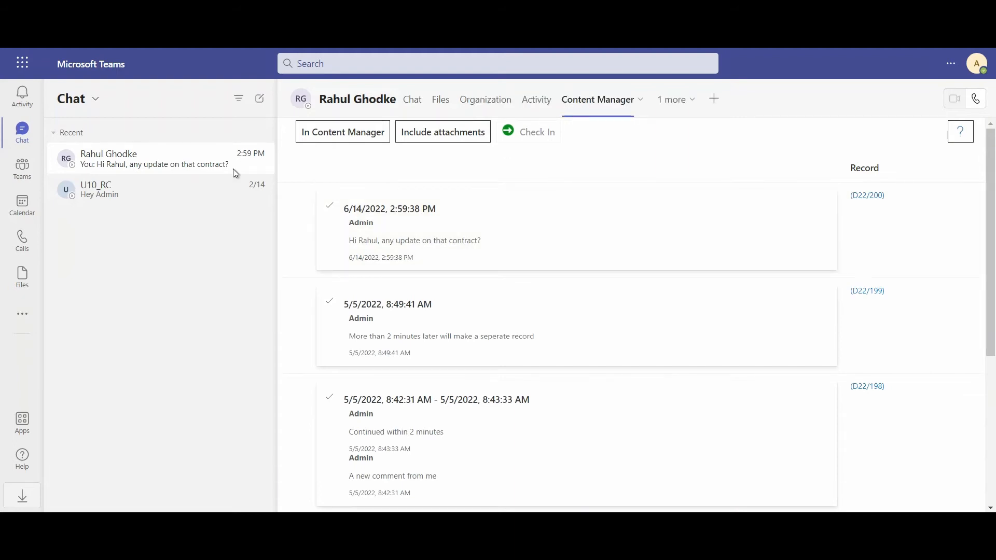
# Open the CMTeamsServerSideFiling channel, view its posts and files, then its Content Manager tab
pyautogui.click(21, 167)
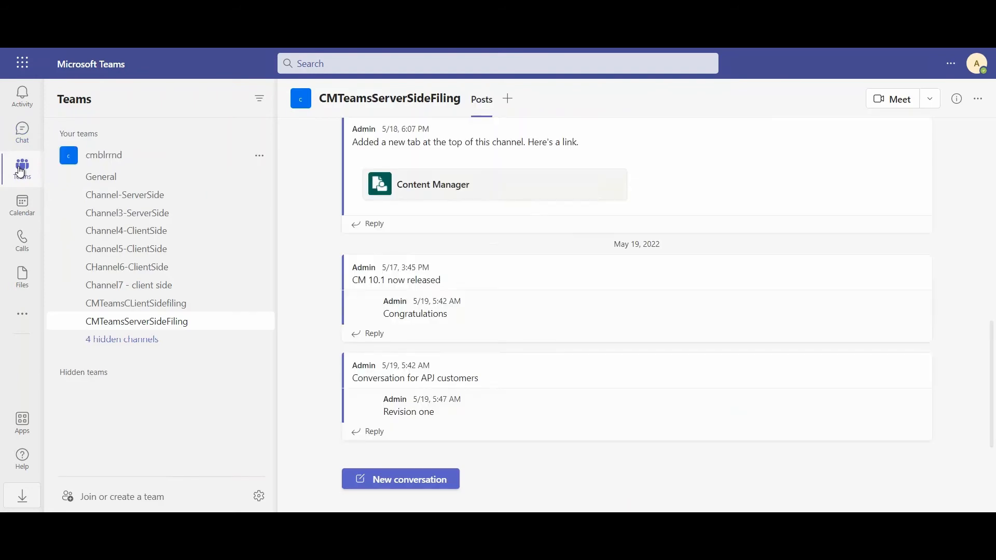
pyautogui.click(136, 321)
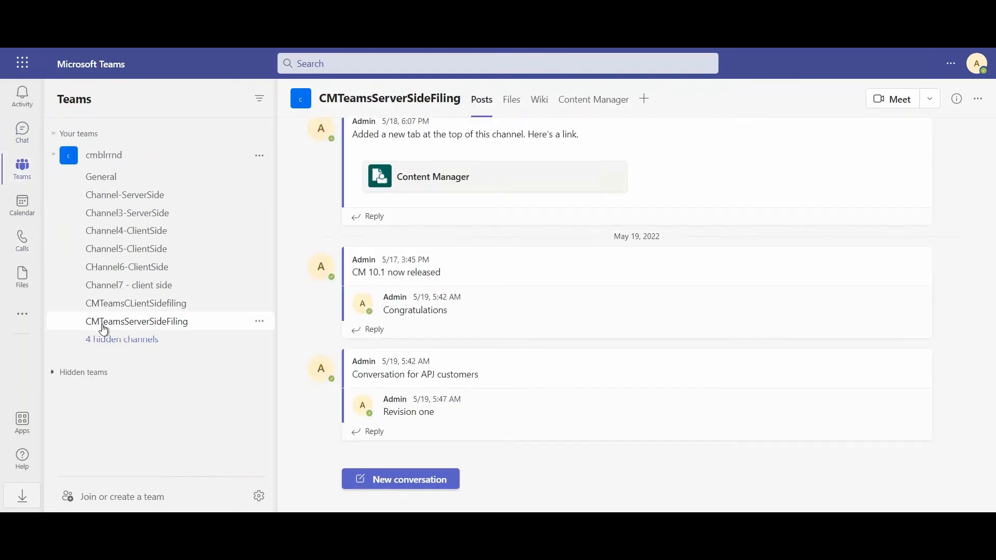
pyautogui.moveTo(145, 326)
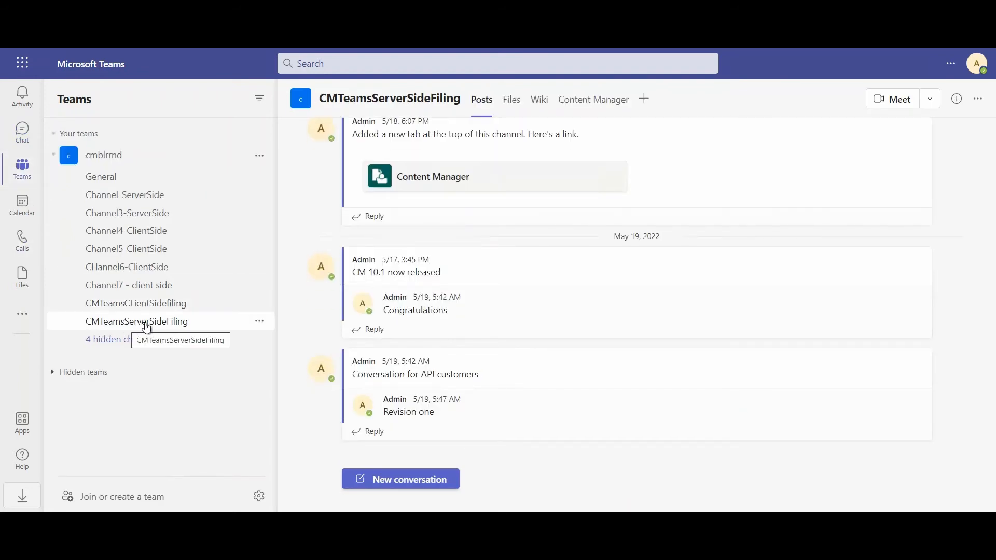
pyautogui.moveTo(192, 327)
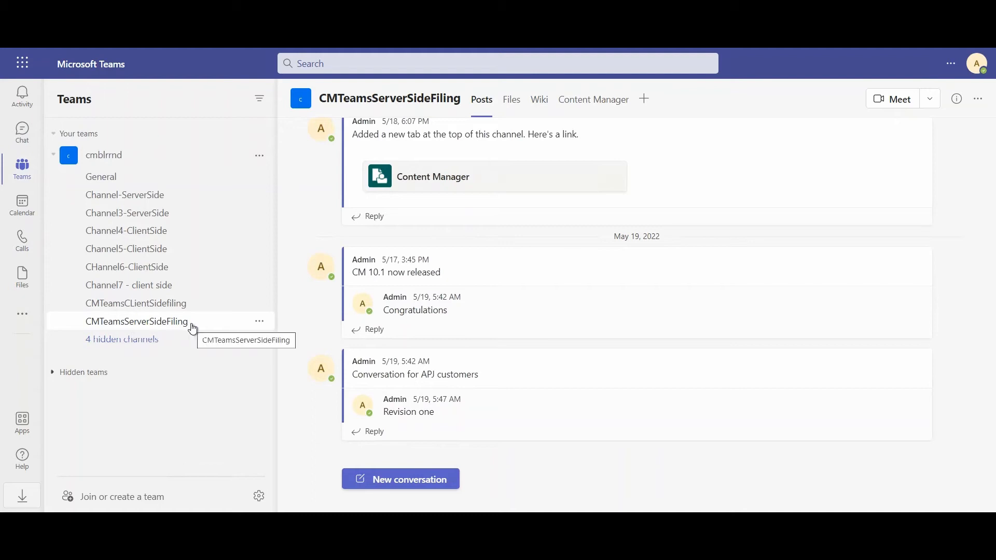
pyautogui.moveTo(169, 316)
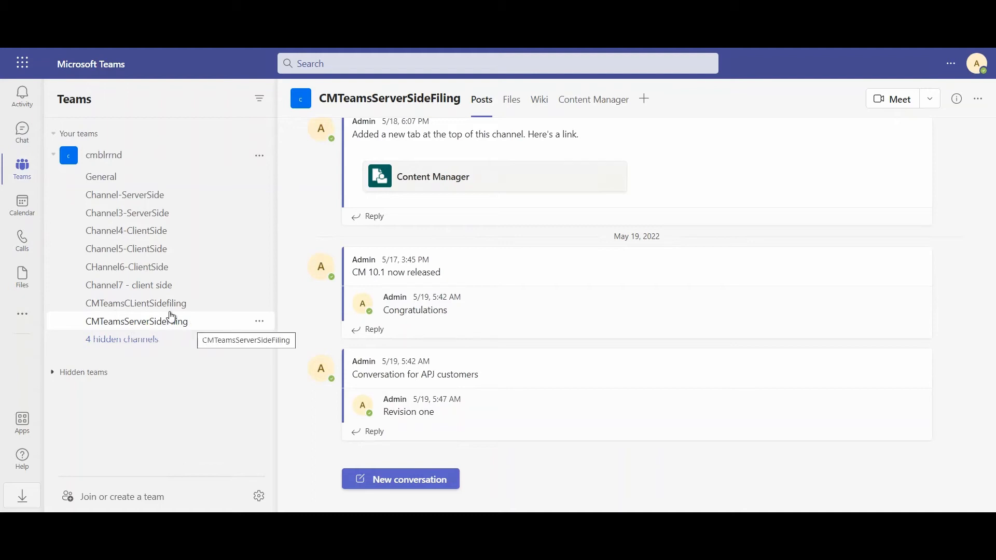
pyautogui.click(136, 320)
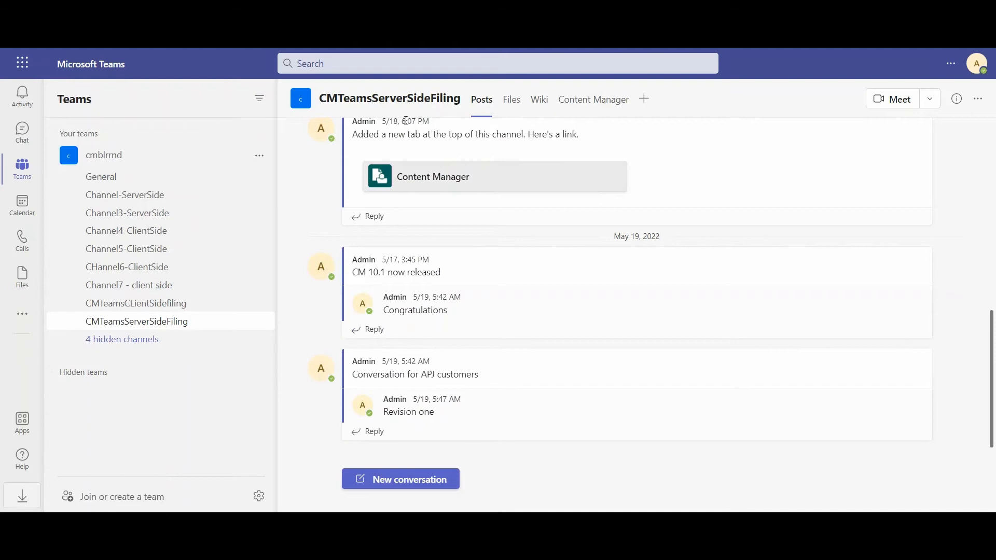
pyautogui.moveTo(495, 256)
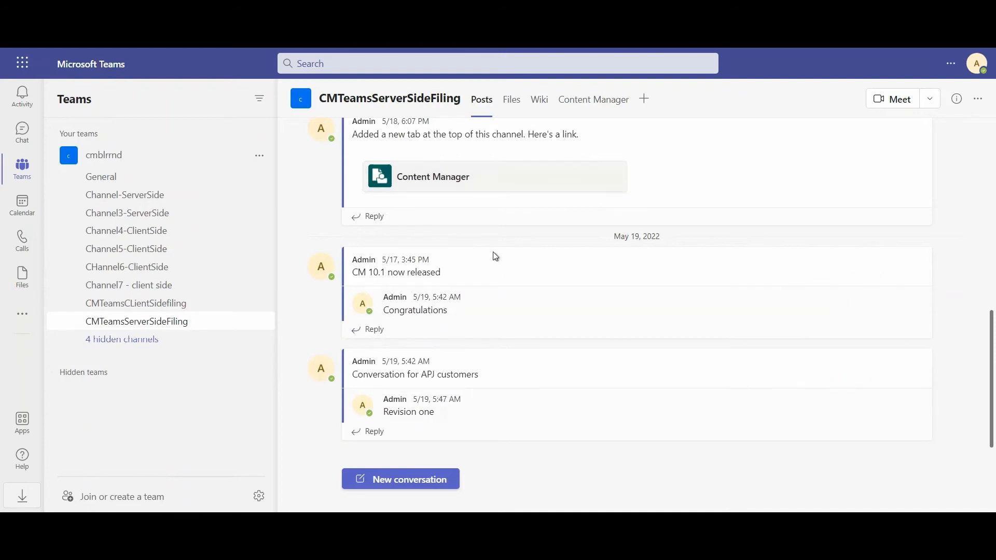
pyautogui.moveTo(350, 248)
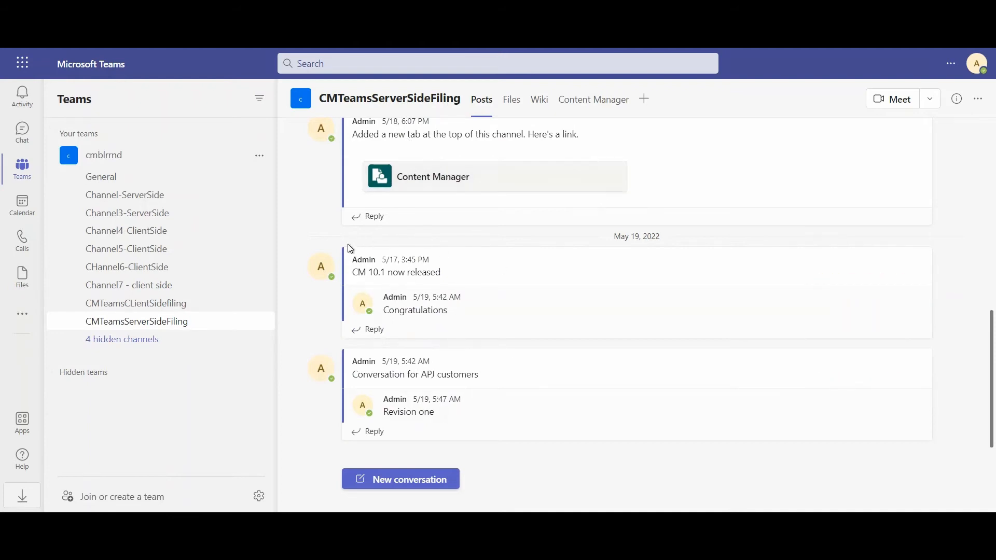
pyautogui.moveTo(395, 272)
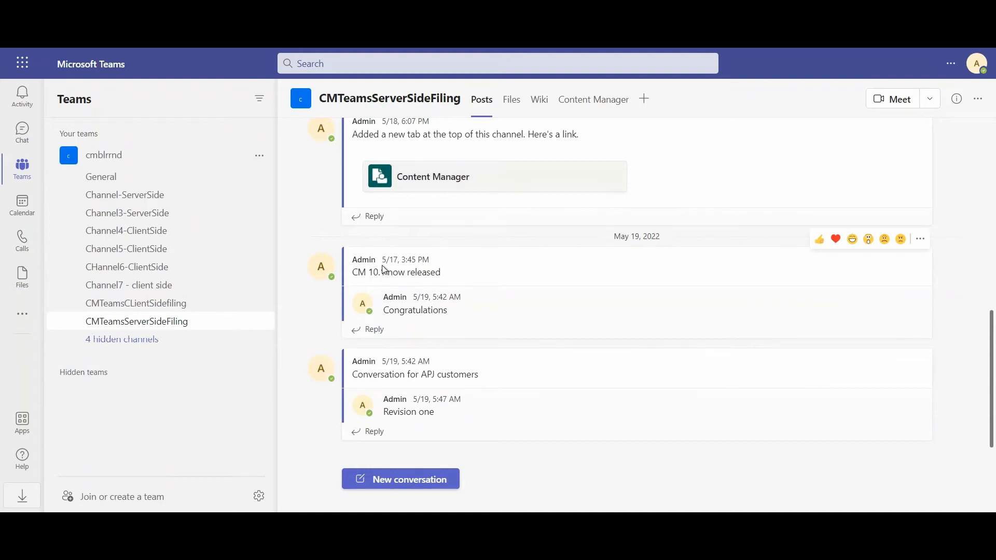
pyautogui.moveTo(436, 314)
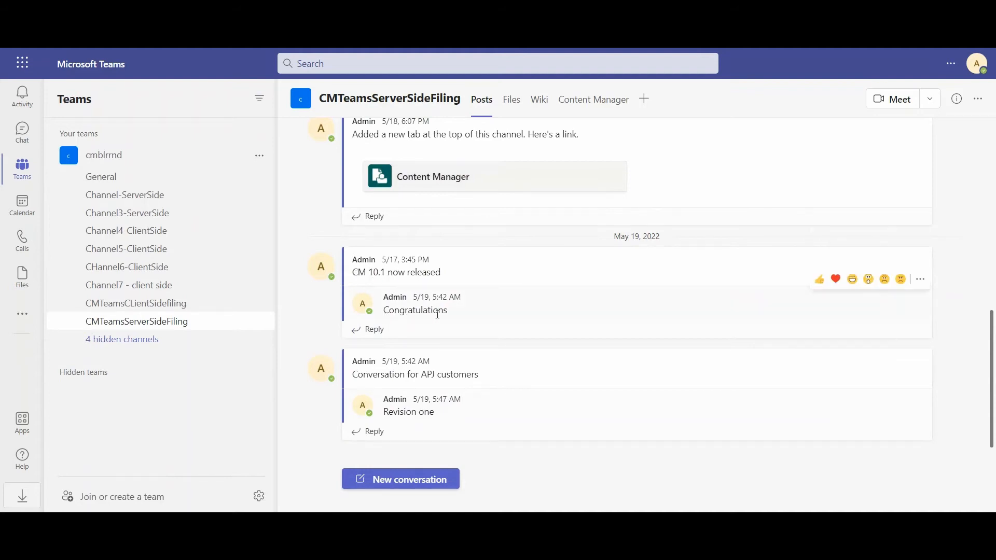
pyautogui.click(511, 99)
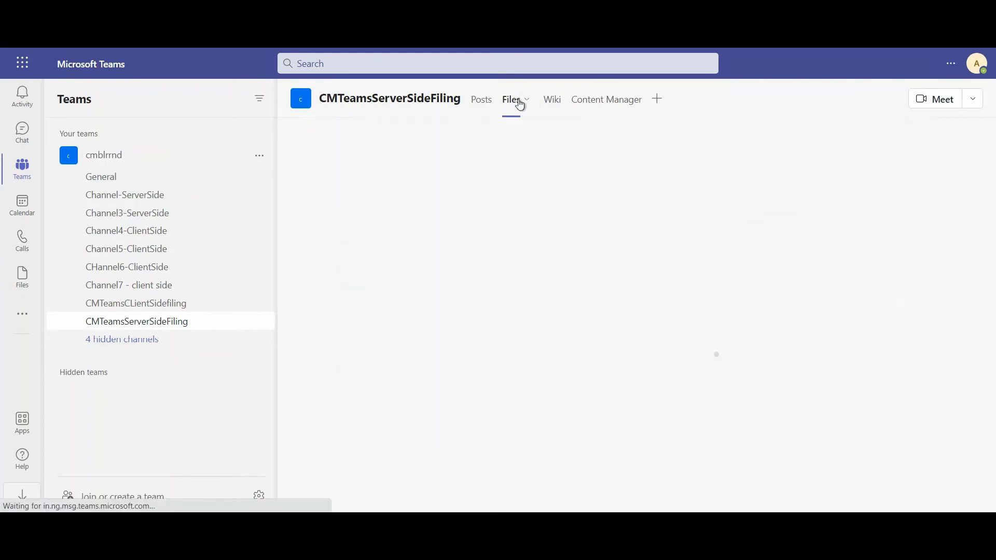
pyautogui.click(512, 99)
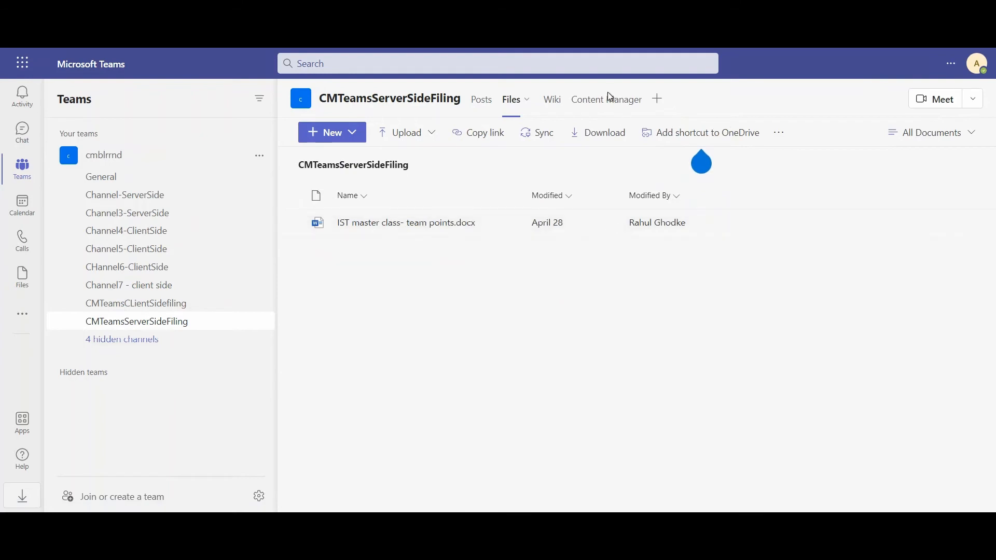
pyautogui.click(605, 99)
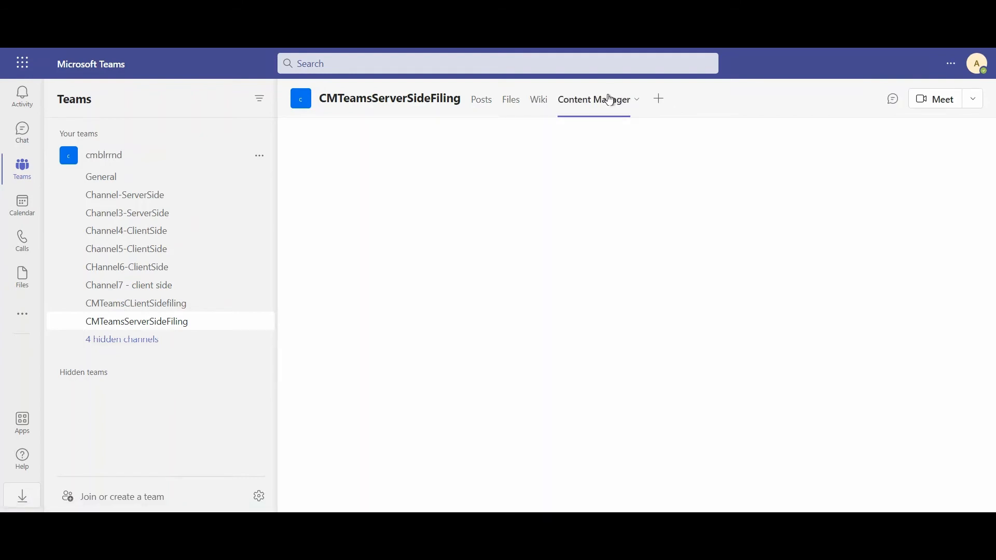
# Show the channel's checked-in posts filed as records such as D22/195 and D22/189
pyautogui.click(592, 99)
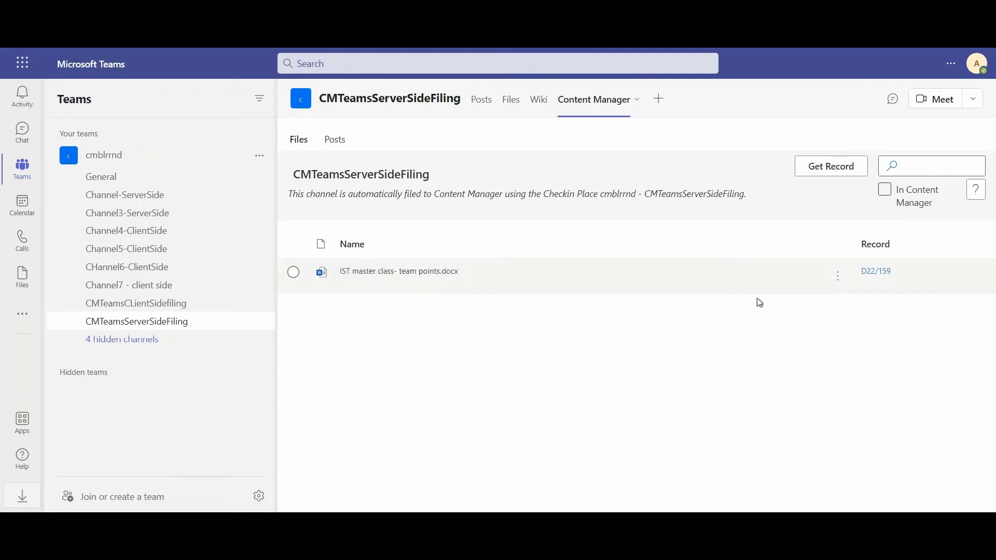
pyautogui.moveTo(806, 294)
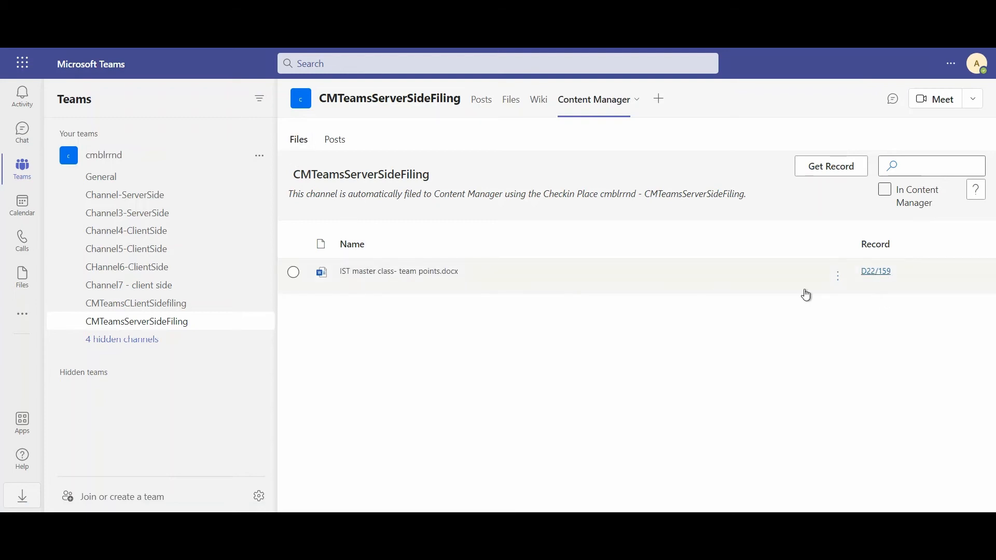
pyautogui.click(334, 140)
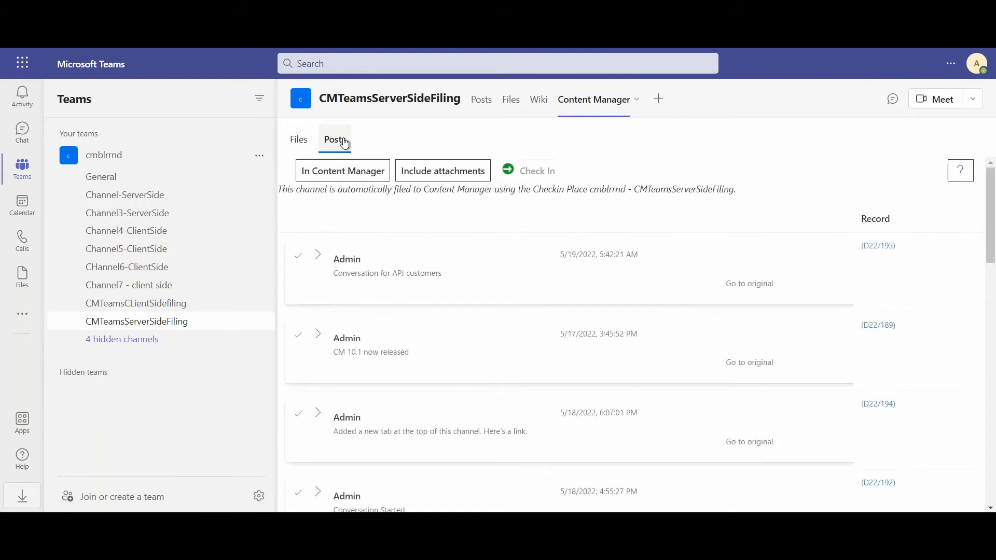
pyautogui.moveTo(334, 359)
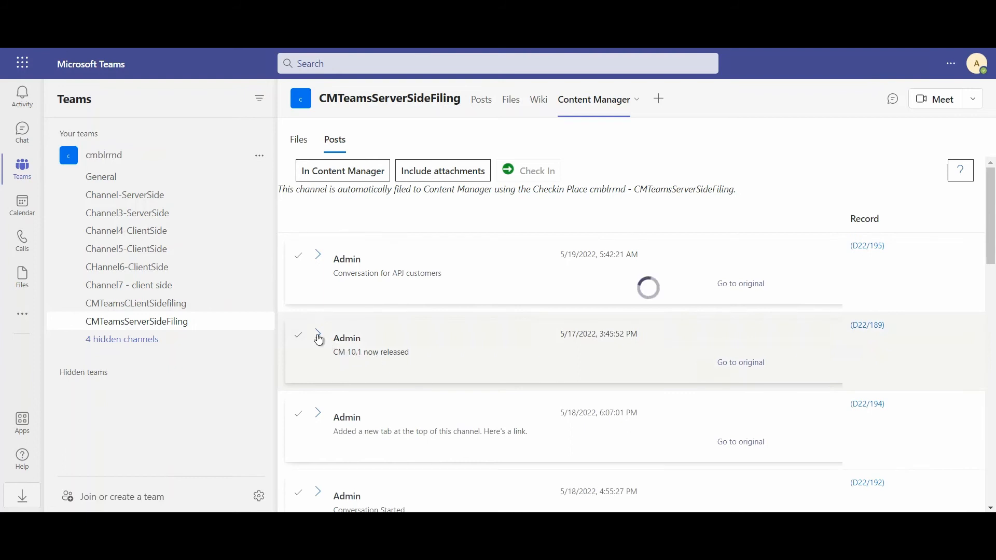
# Expand the CM 10.1 post (record D22/189) to reveal its 'Congratulations' reply
pyautogui.click(318, 337)
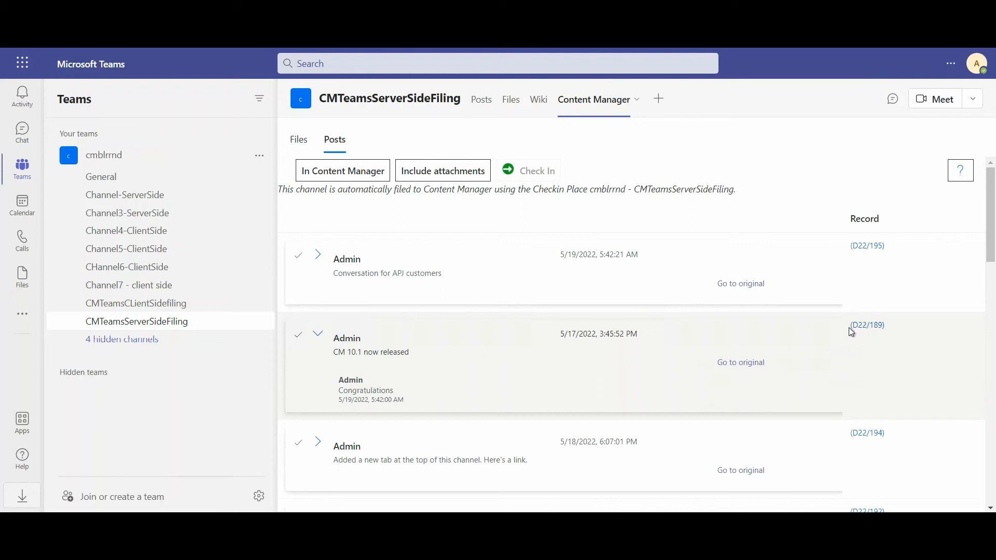
pyautogui.moveTo(356, 343)
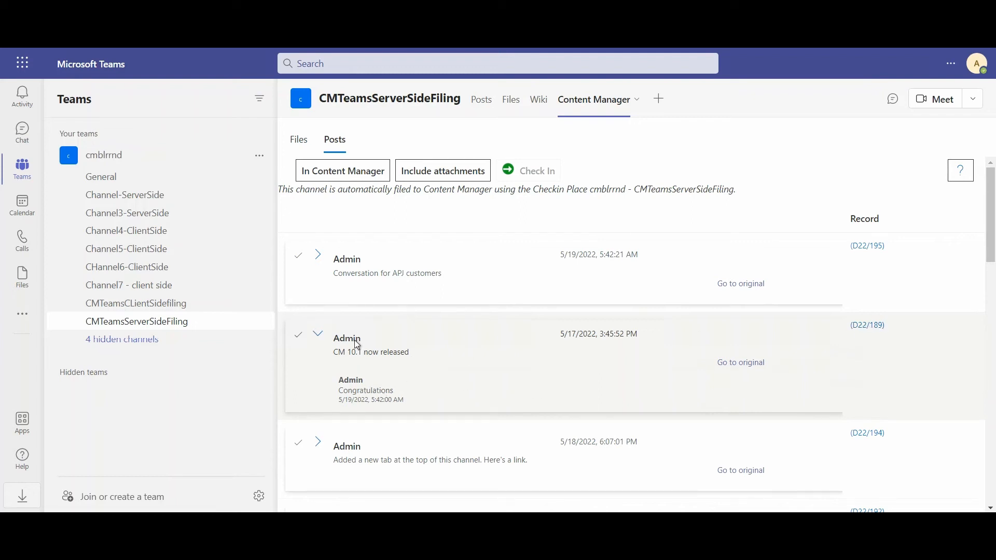
pyautogui.moveTo(435, 362)
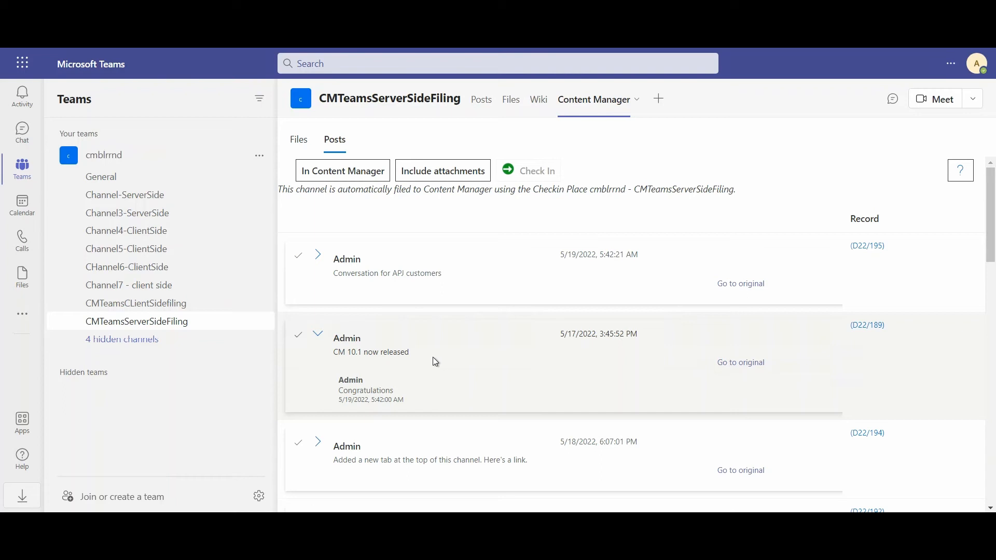
pyautogui.moveTo(907, 346)
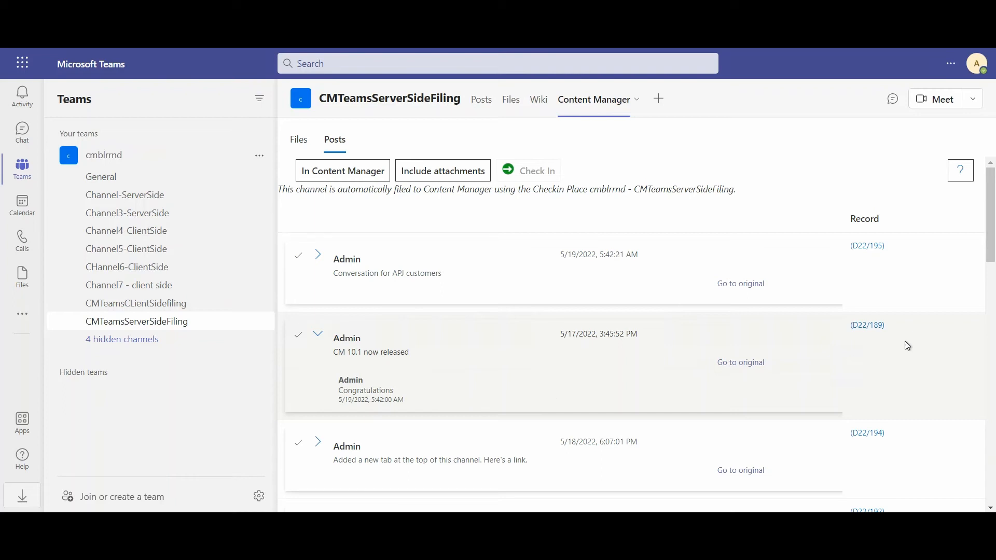
pyautogui.moveTo(877, 343)
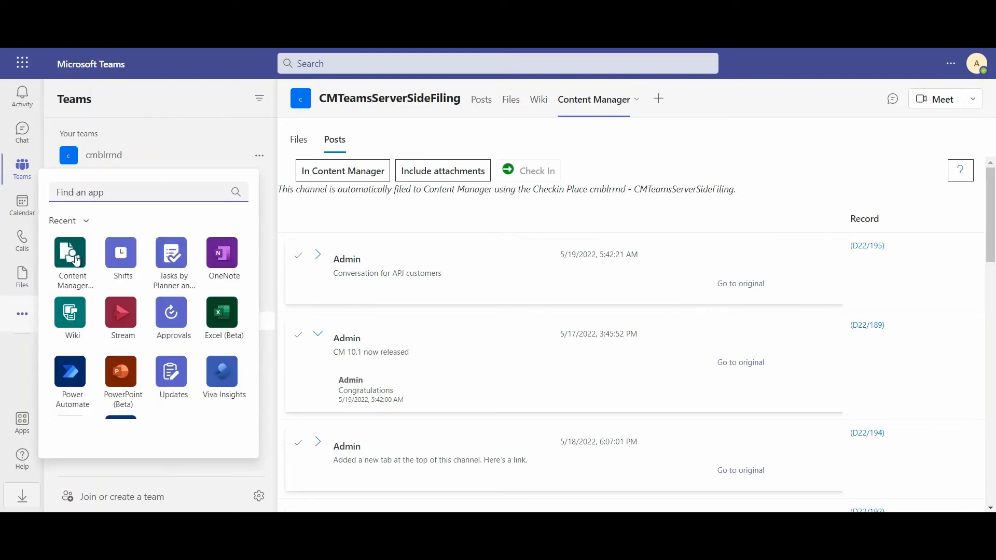
# Launch the Content Manager admin app and open team cmblrrnd's channels
pyautogui.click(71, 257)
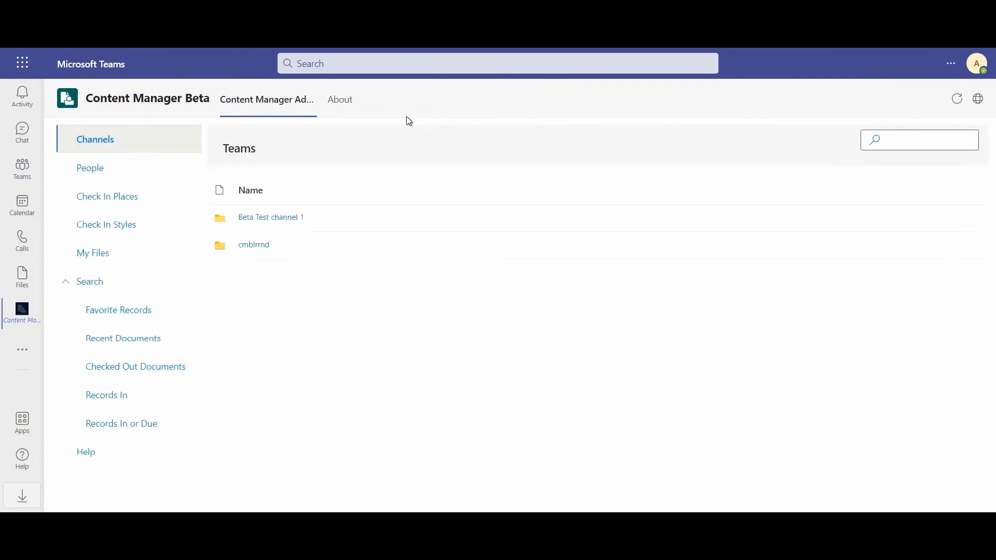
pyautogui.moveTo(90, 168)
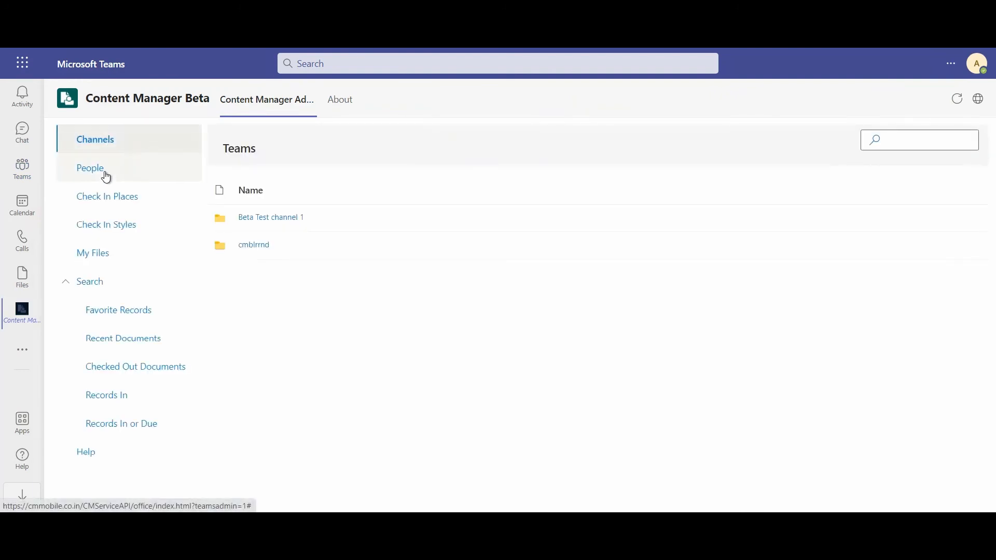
pyautogui.moveTo(105, 175)
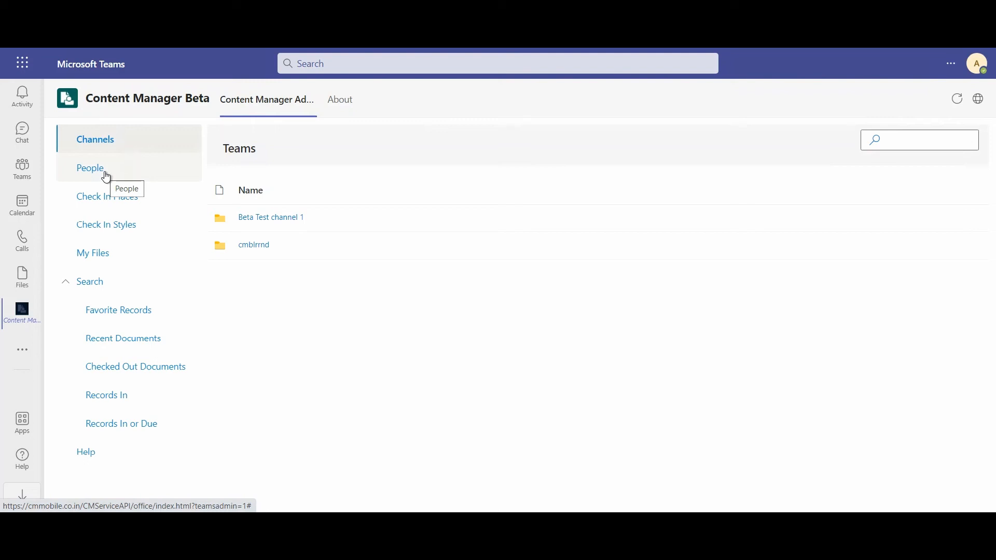
pyautogui.click(254, 244)
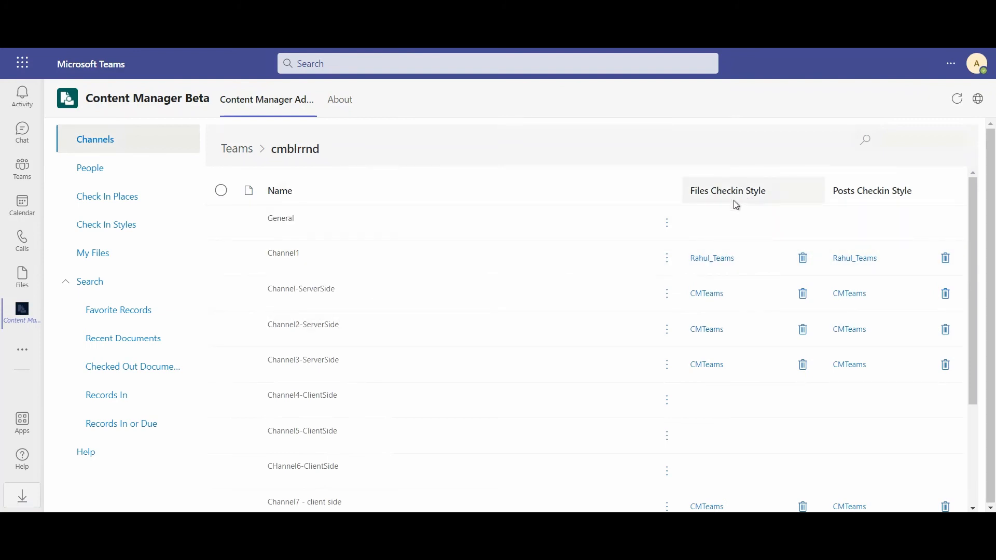
pyautogui.moveTo(846, 197)
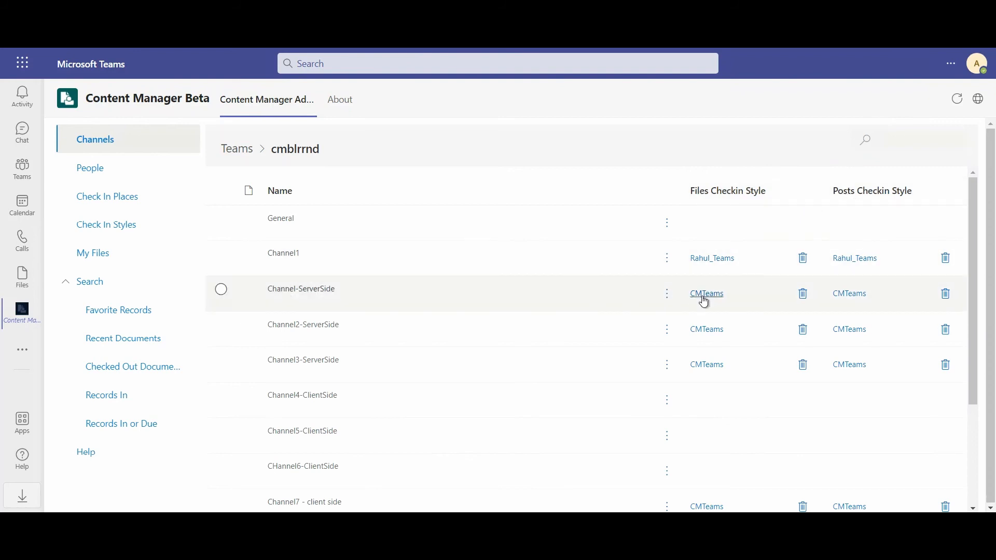
# Scroll through cmblrrnd's channel check-in styles, then switch to the People list
pyautogui.scroll(-3)
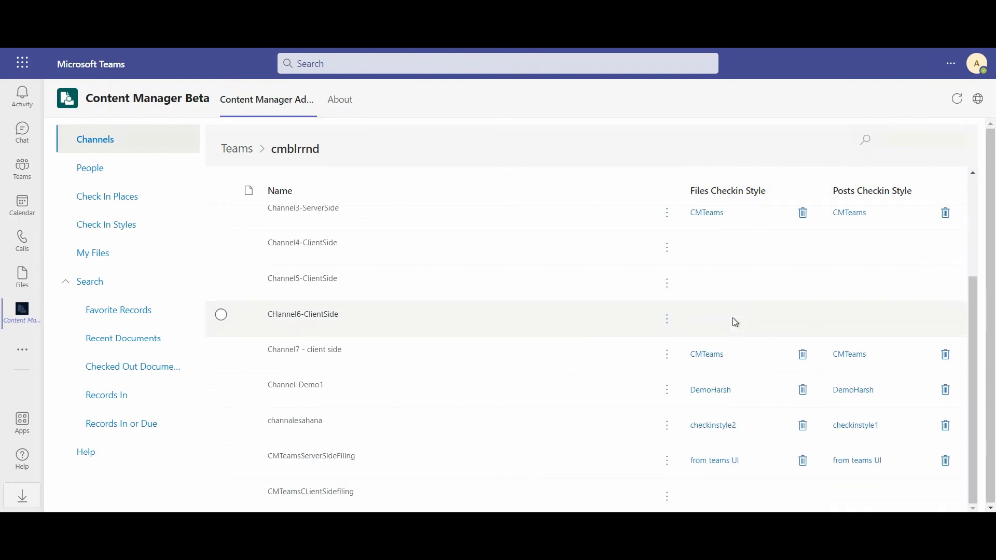
pyautogui.moveTo(117, 170)
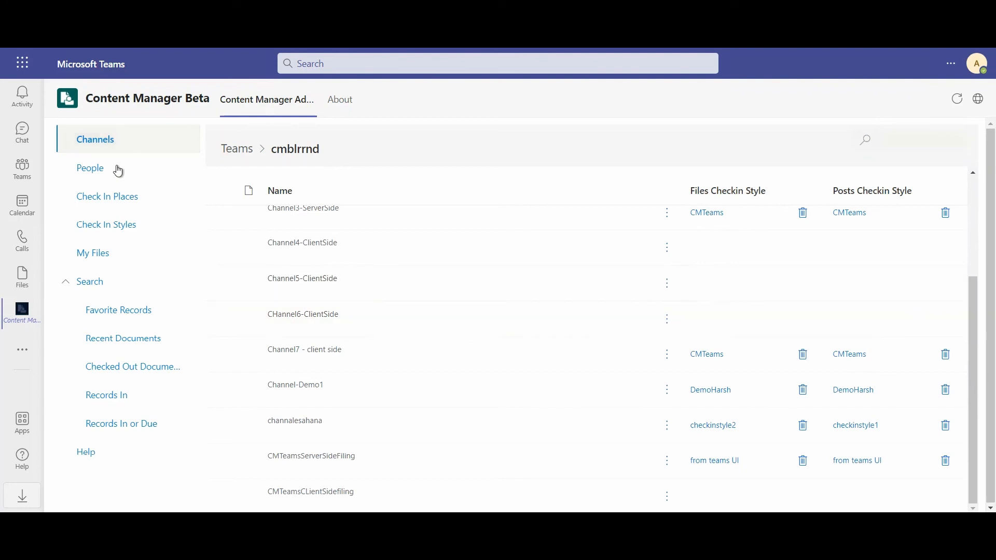
pyautogui.click(90, 168)
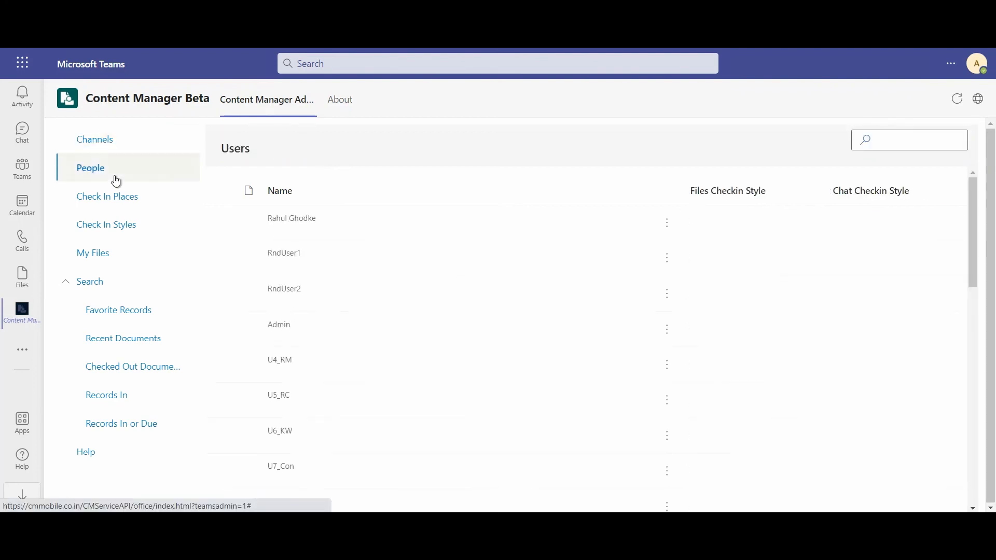
pyautogui.moveTo(292, 219)
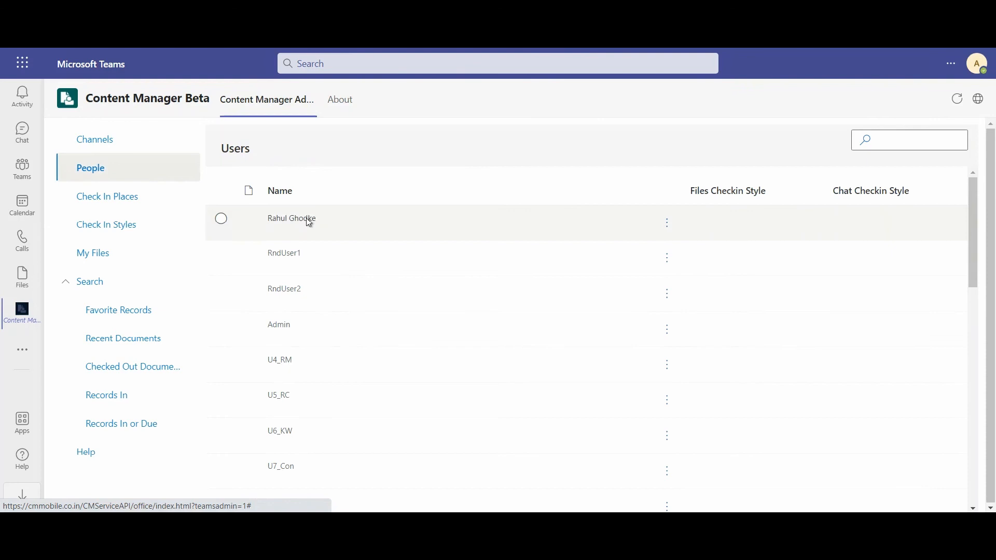
pyautogui.moveTo(892, 227)
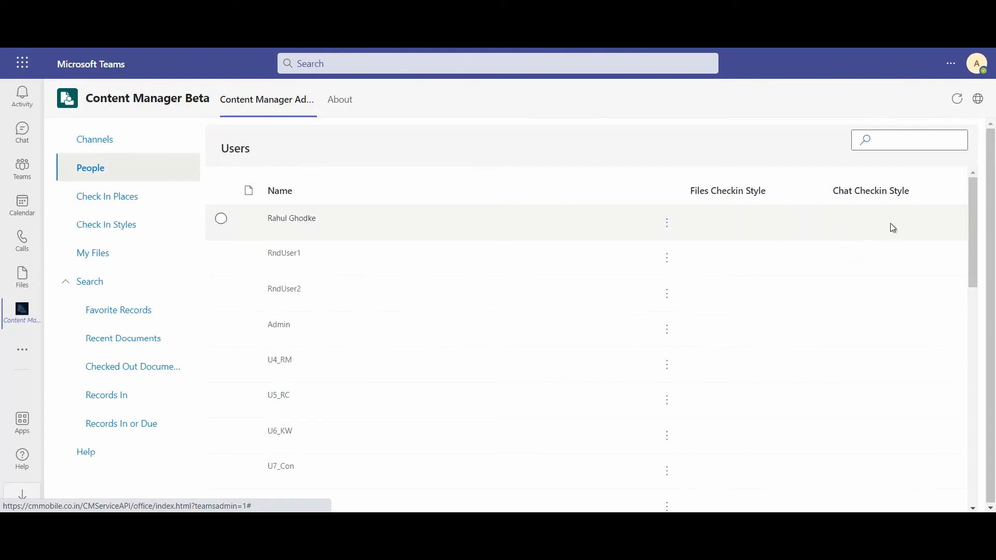
pyautogui.moveTo(870, 229)
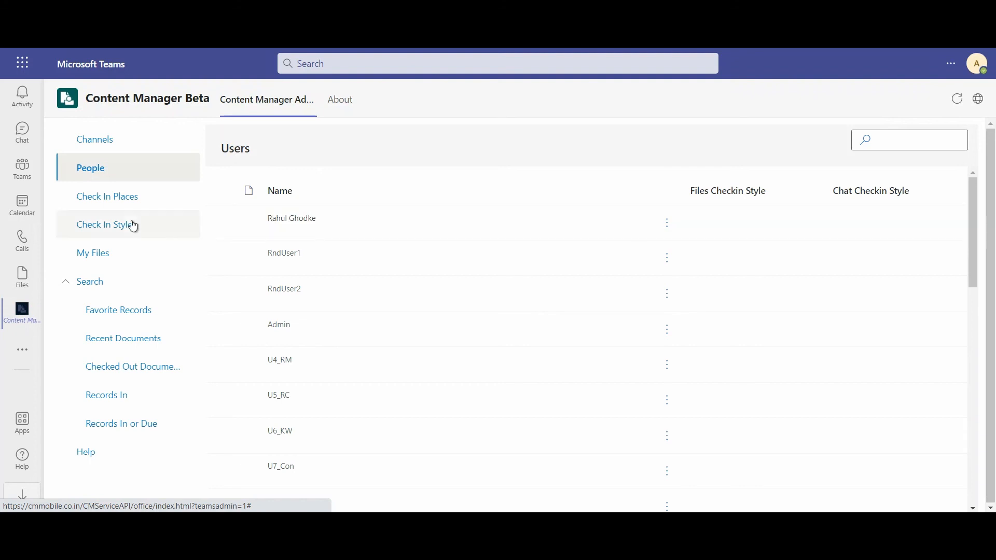
# Open the Check In Styles list showing checkinstyle1, CMTeams and Personal with owners
pyautogui.click(107, 224)
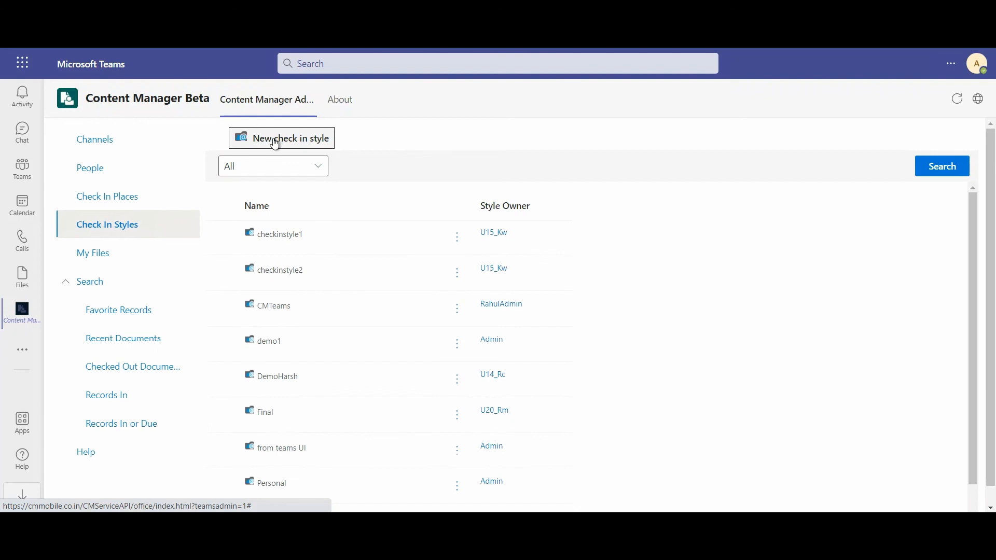
pyautogui.moveTo(275, 138)
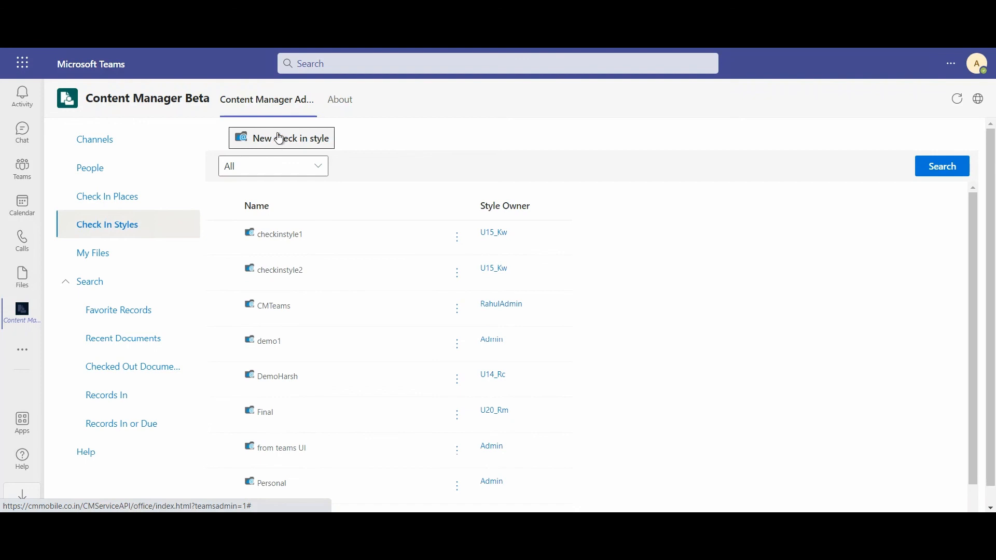
pyautogui.moveTo(374, 144)
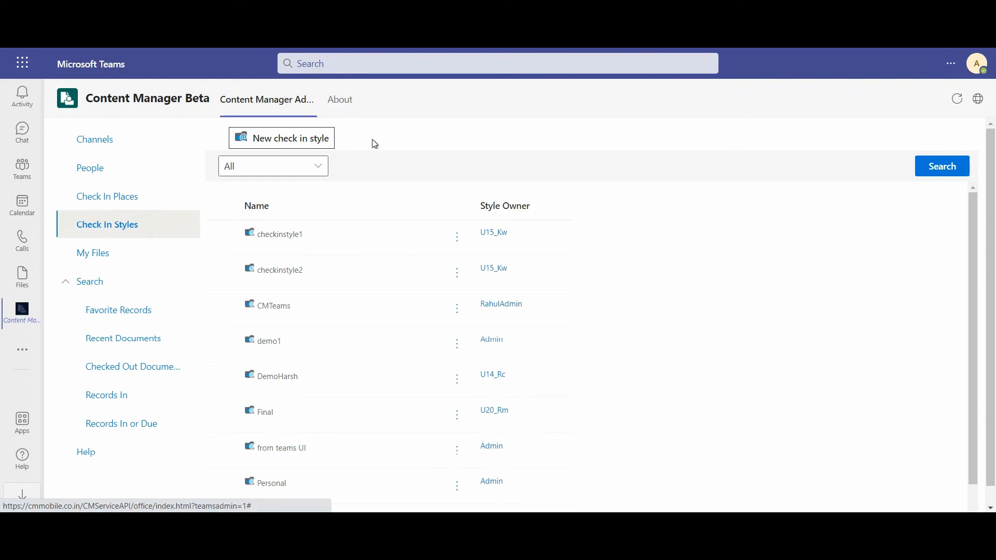
pyautogui.moveTo(122, 252)
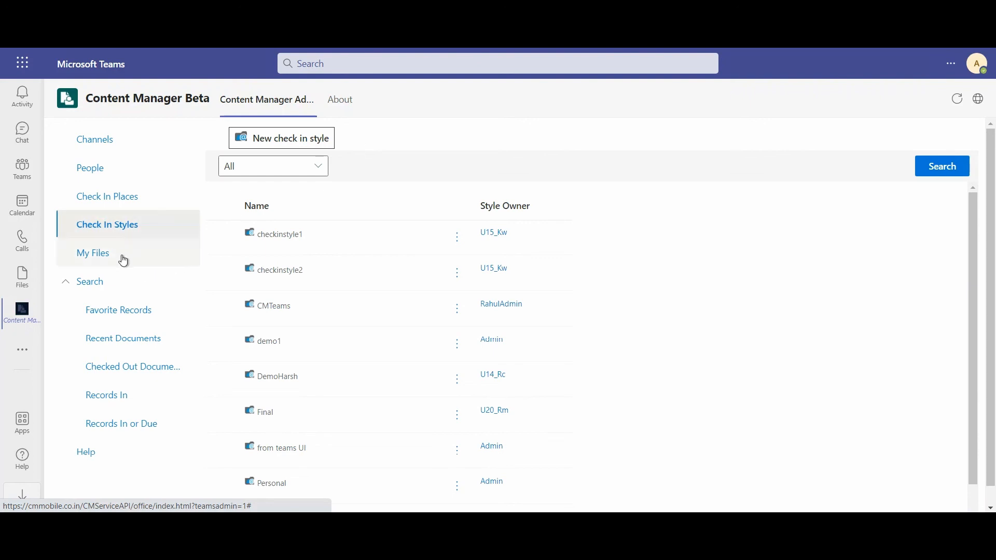
pyautogui.moveTo(99, 259)
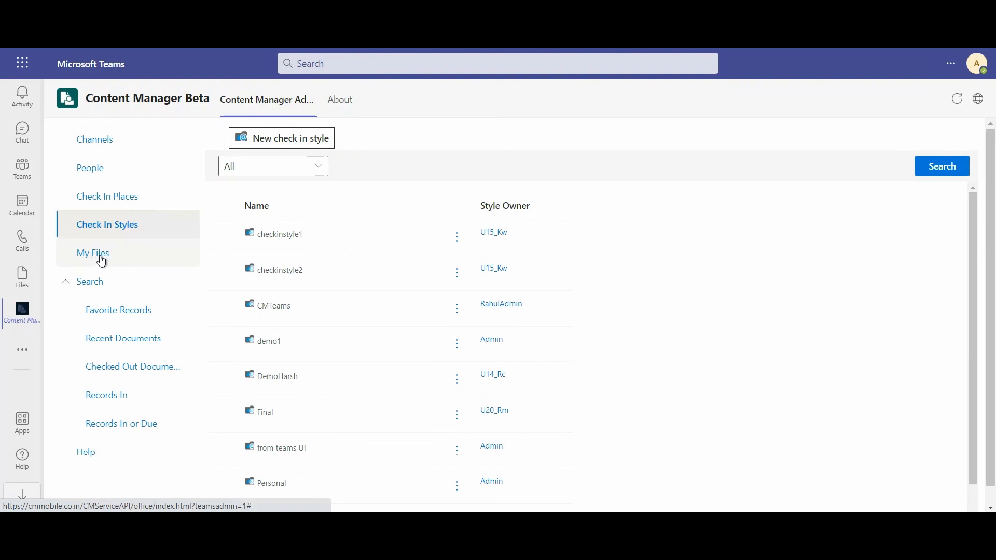
pyautogui.moveTo(114, 342)
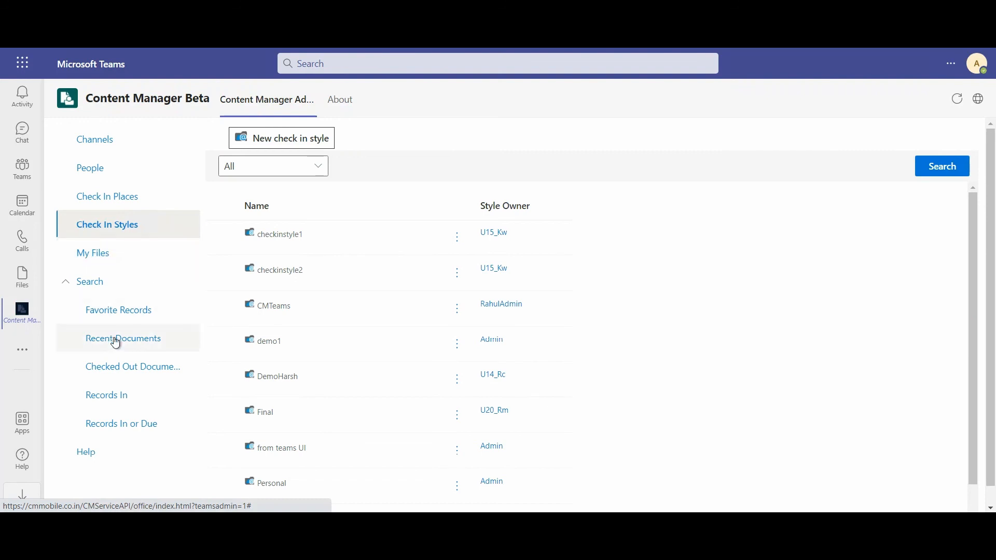
# Open the Recent Documents search listing records like D22/200 and D22/199
pyautogui.click(123, 338)
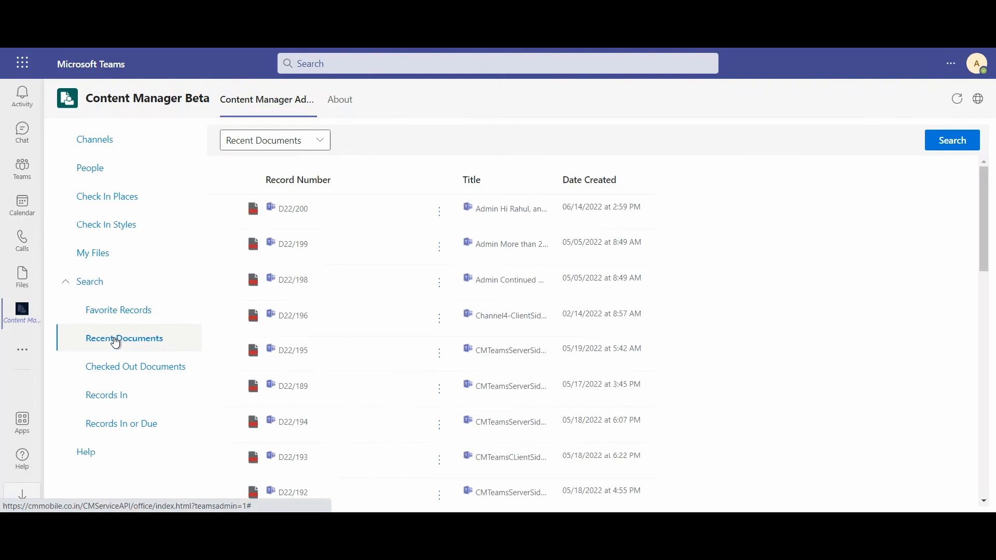
pyautogui.moveTo(101, 313)
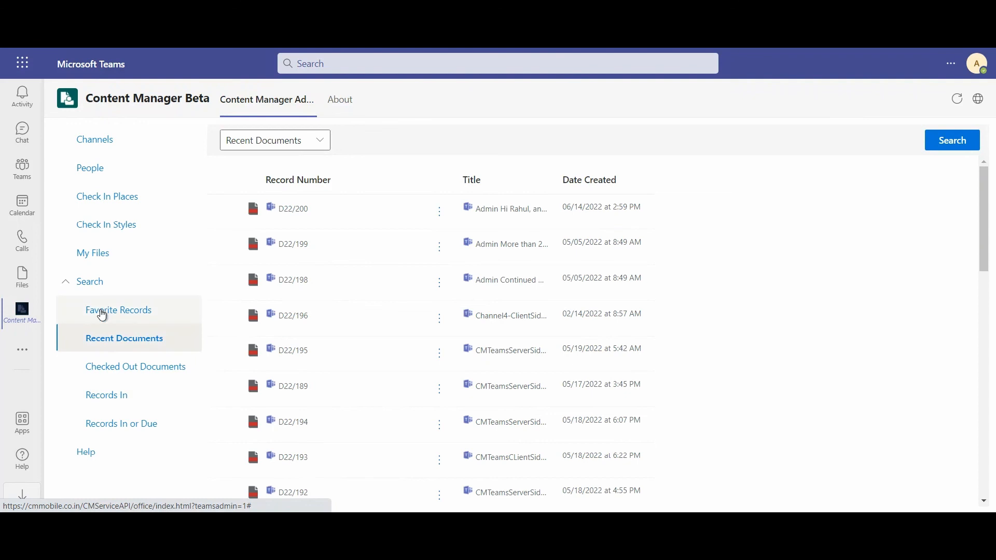
# Show the Checked Out Documents list, with records such as D21/1, D21/4 and D22/175
pyautogui.click(134, 367)
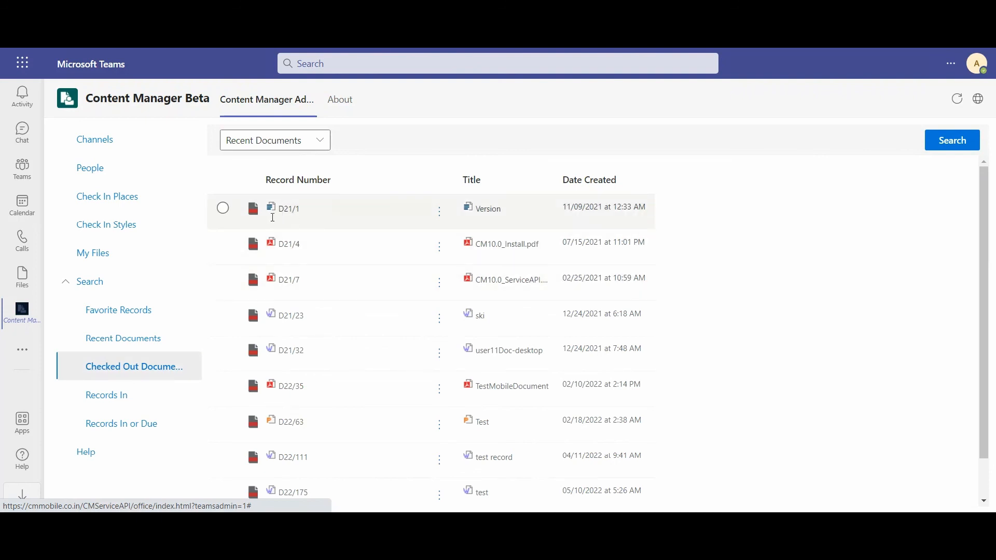
pyautogui.moveTo(180, 68)
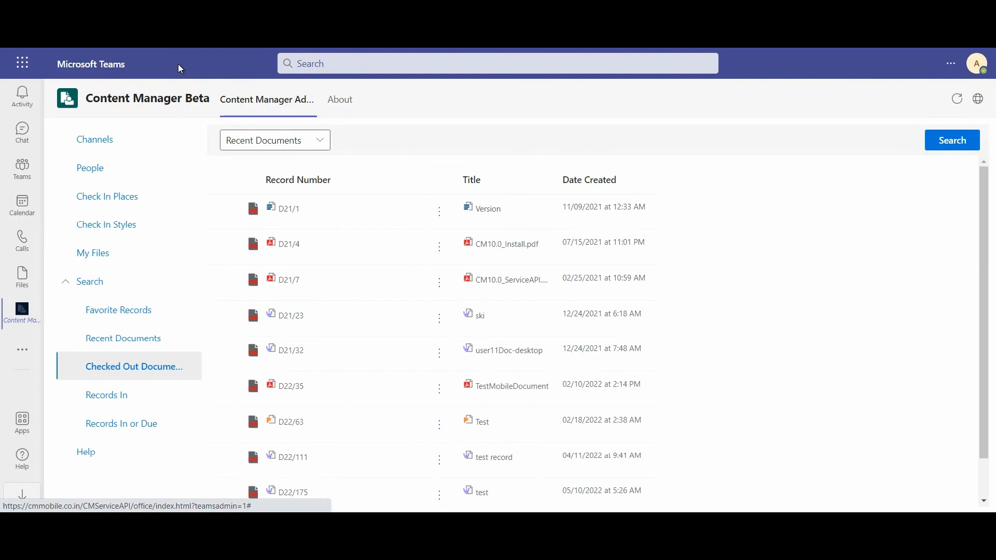